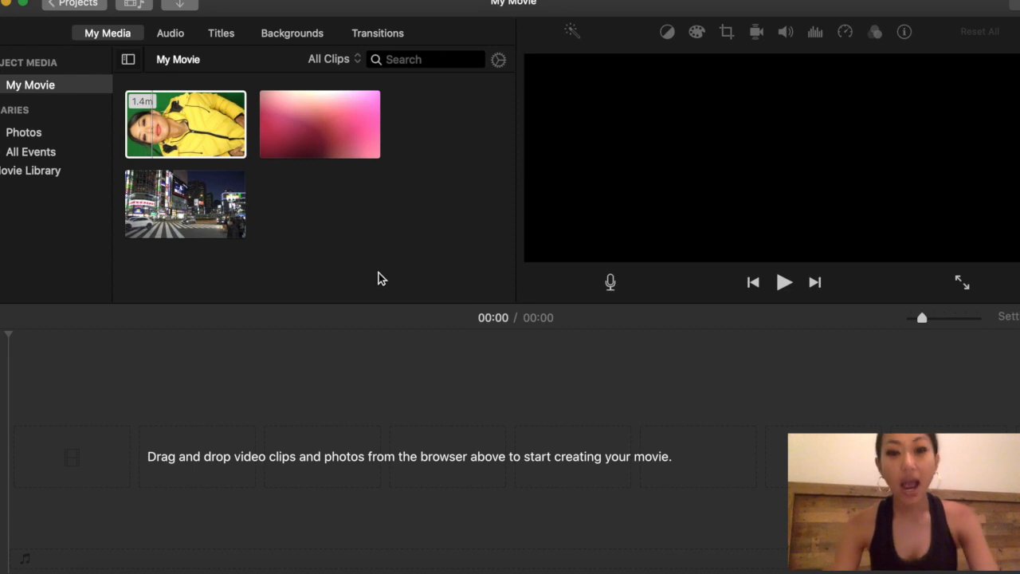
pyautogui.moveTo(587, 91)
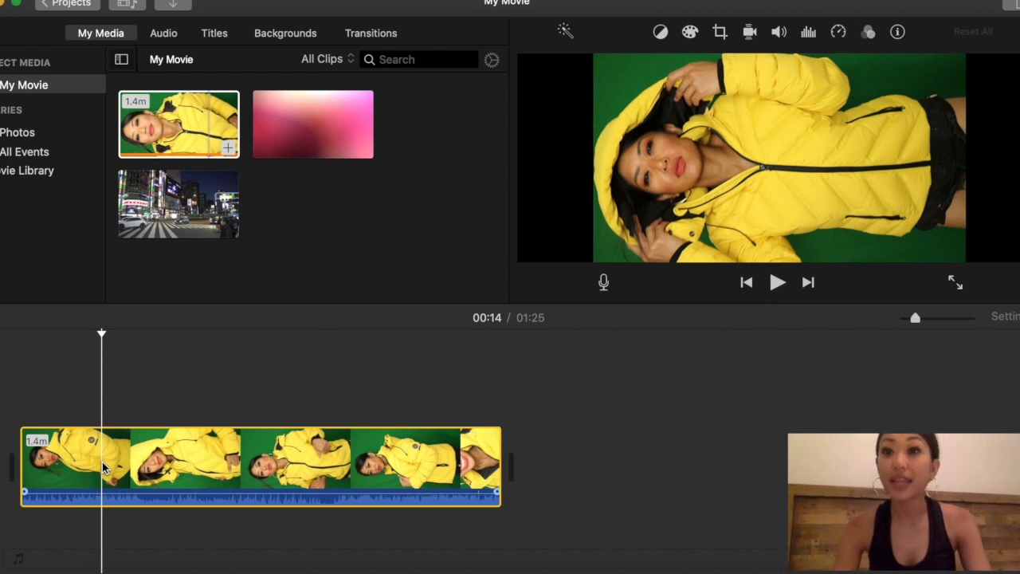
# Bring the browser forward and view the Videvo team's profile page.
pyautogui.click(178, 204)
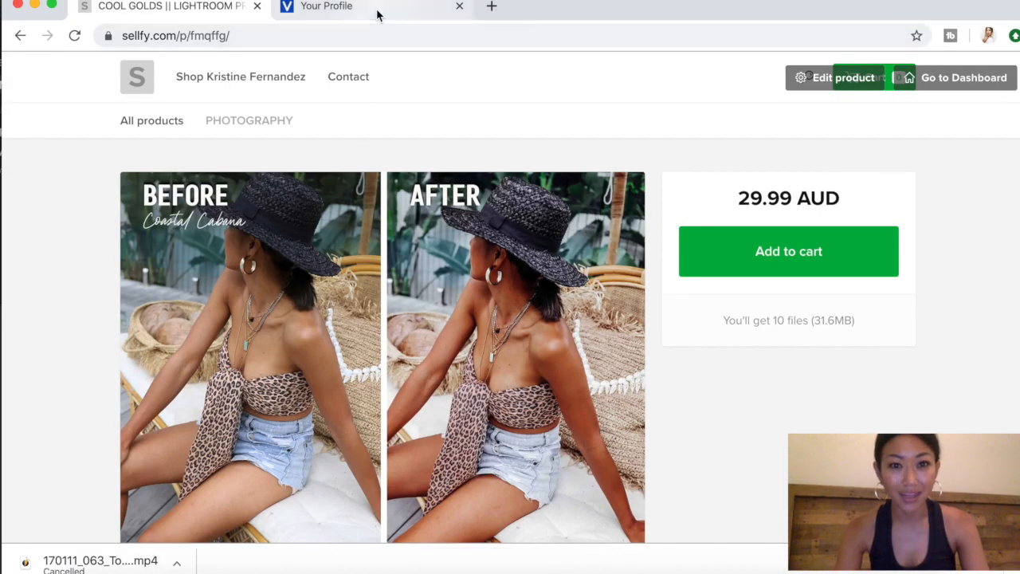
pyautogui.click(325, 6)
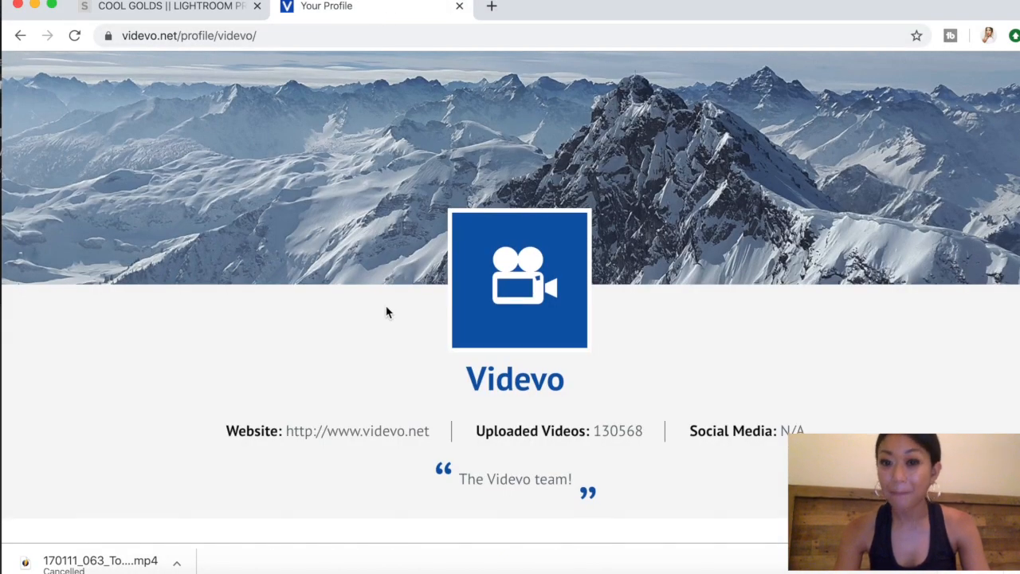
pyautogui.scroll(-3)
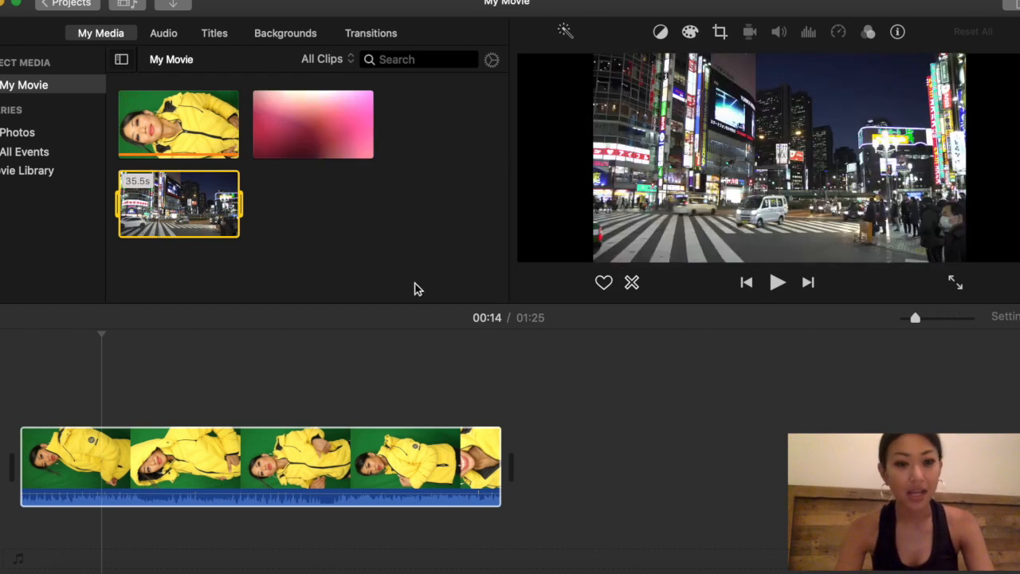
pyautogui.moveTo(413, 325)
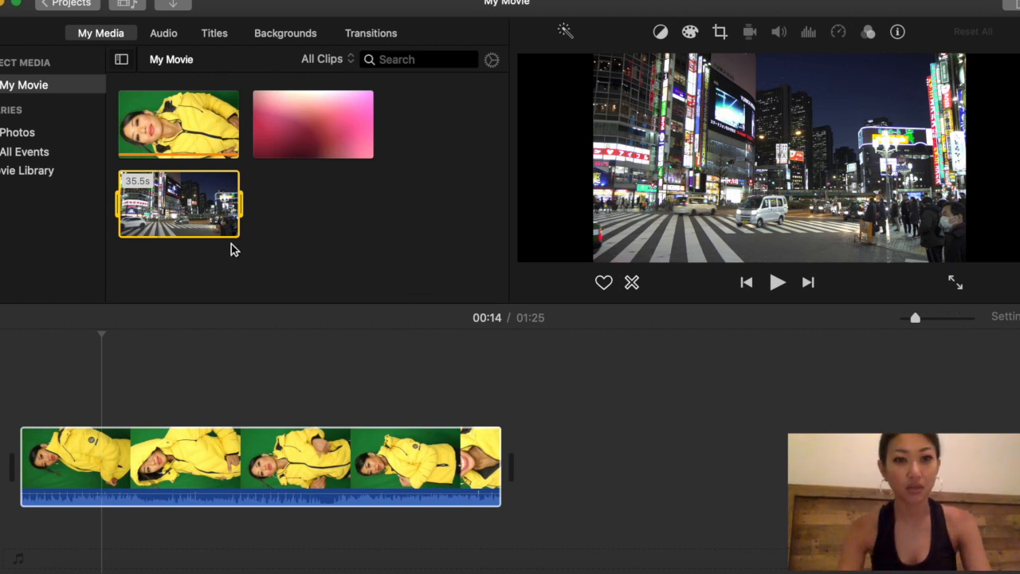
# Place the Tokyo street clip on the timeline with the green-screen clip riding above it.
pyautogui.moveTo(178, 204); pyautogui.dragTo(619, 398)
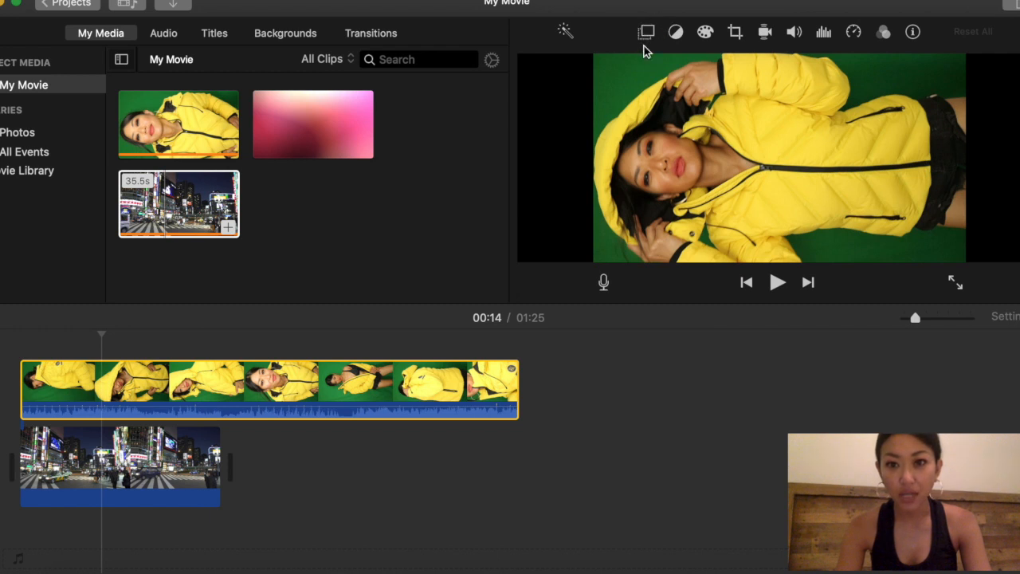
pyautogui.click(285, 391)
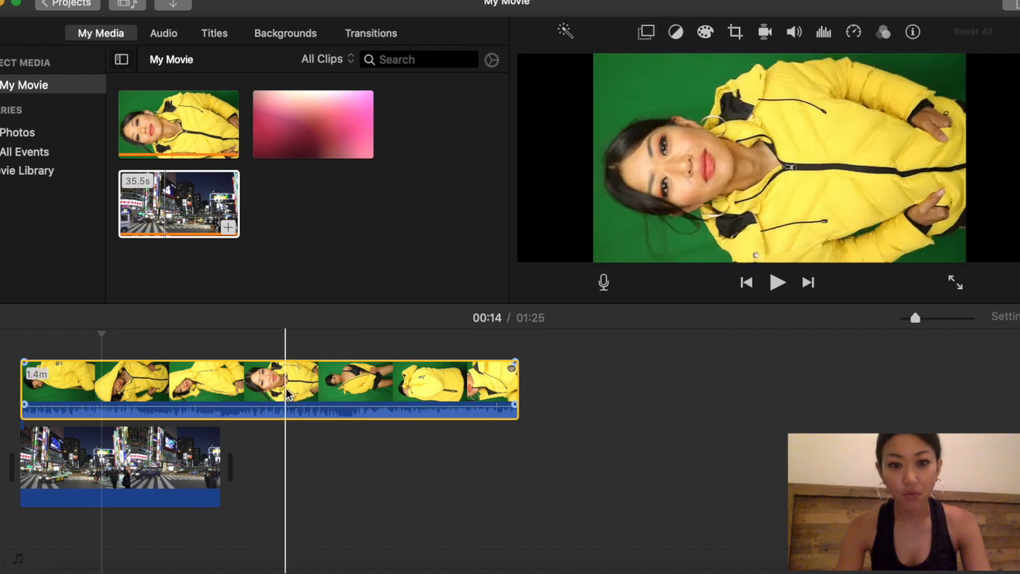
pyautogui.moveTo(271, 388); pyautogui.dragTo(487, 437)
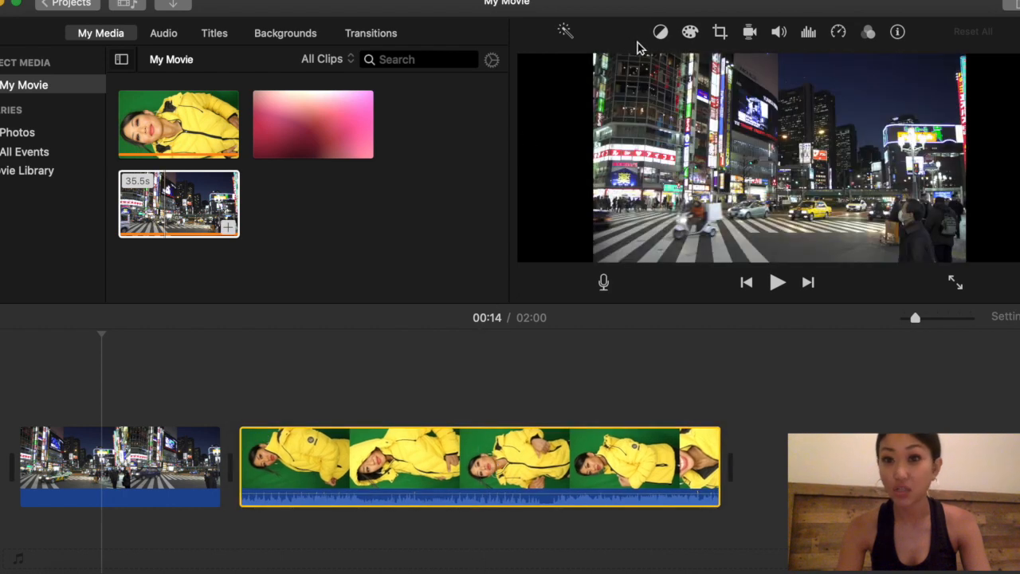
pyautogui.moveTo(478, 465); pyautogui.dragTo(502, 411)
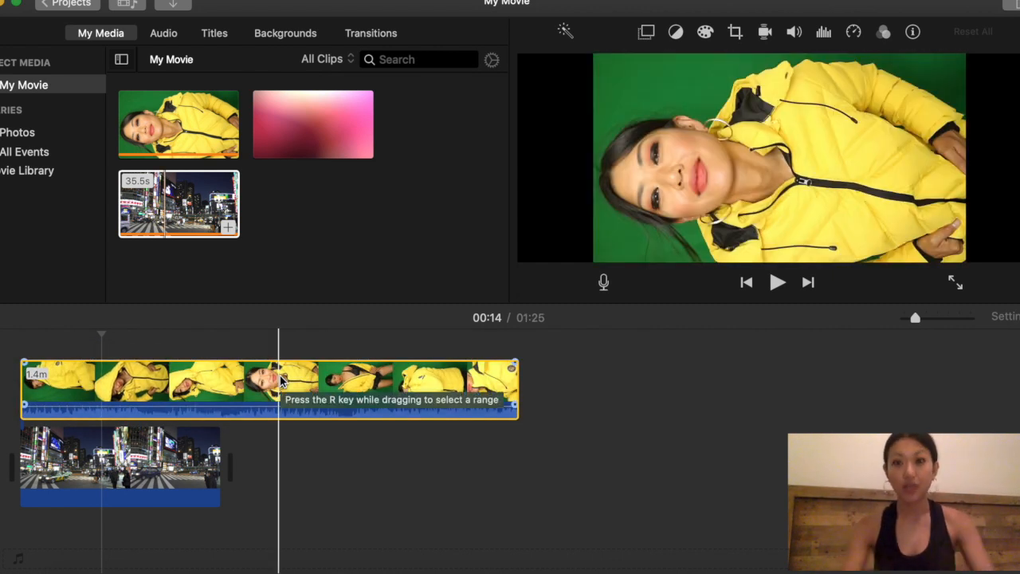
# Set the green-screen clip's overlay type to Green/Blue Screen so Tokyo shows behind the woman.
pyautogui.click(647, 32)
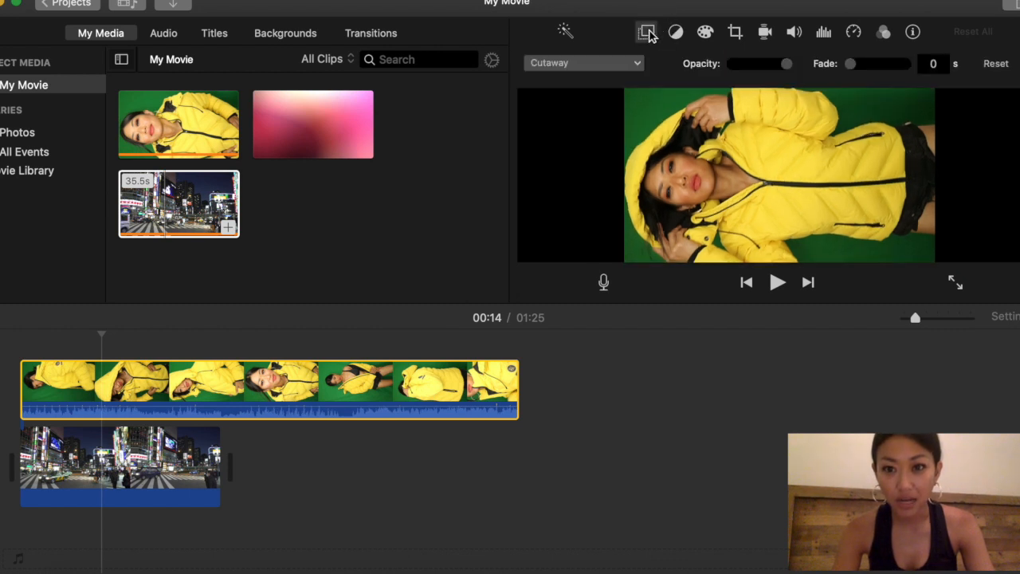
pyautogui.click(188, 389)
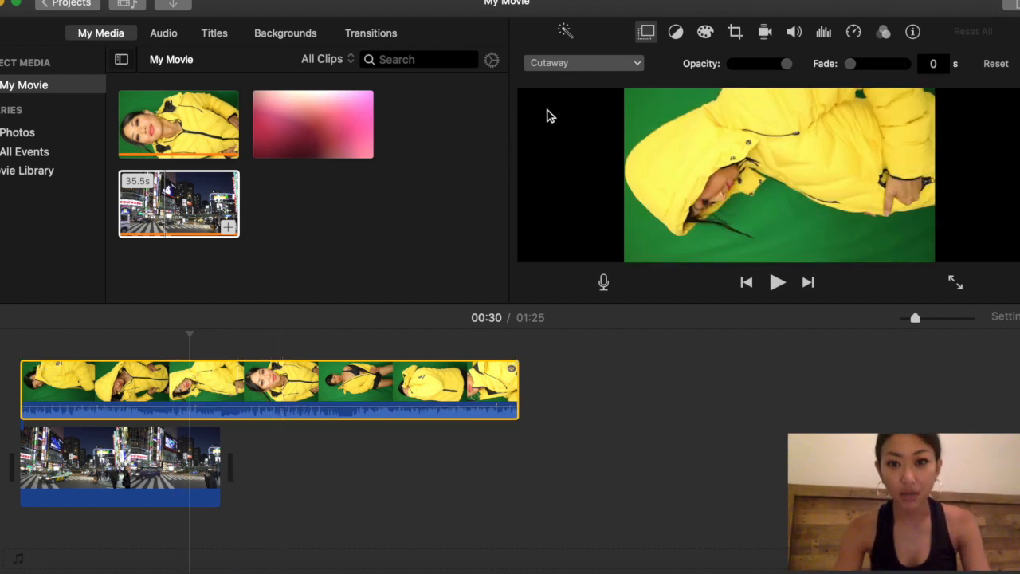
pyautogui.click(583, 63)
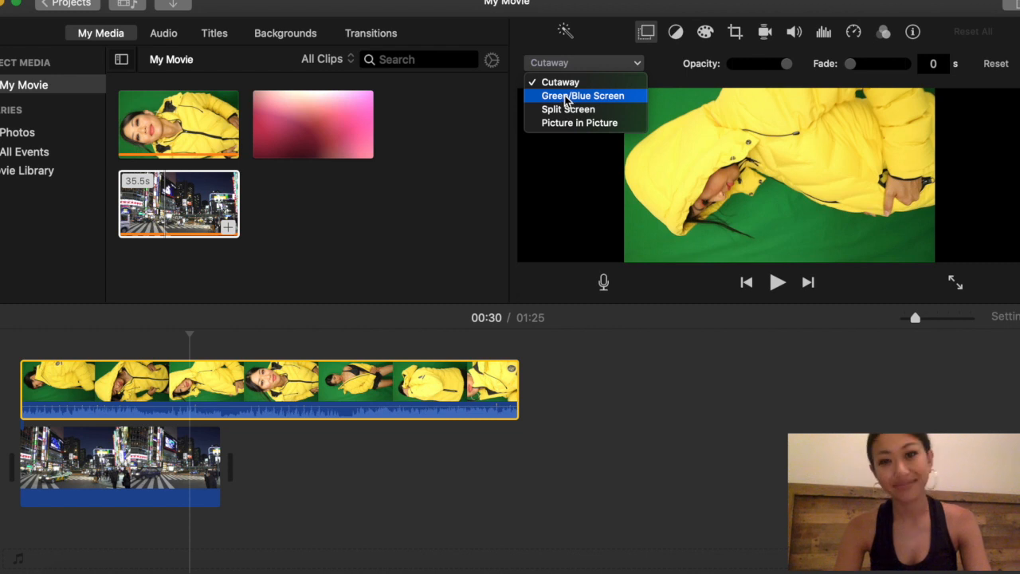
pyautogui.click(560, 81)
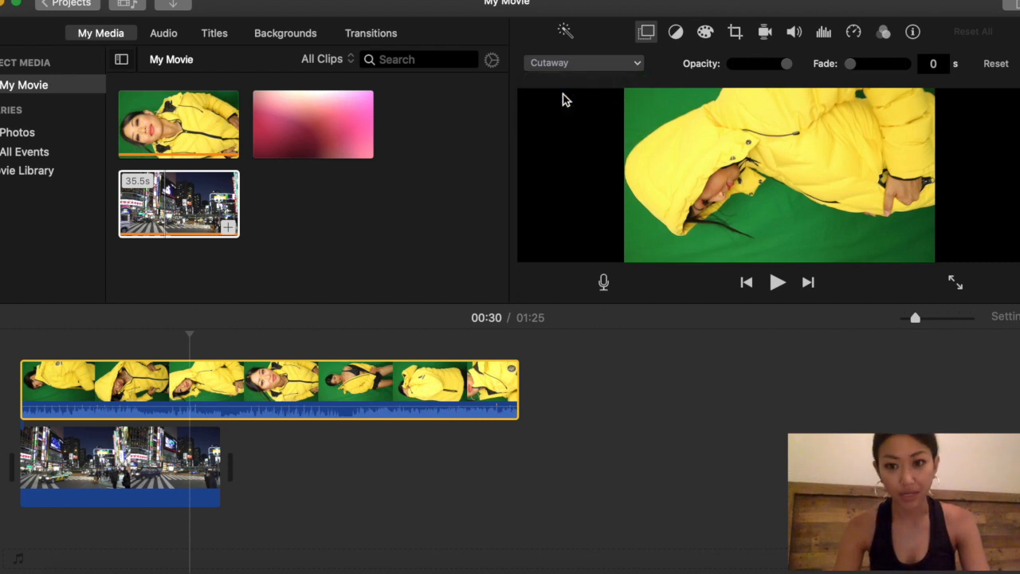
pyautogui.click(584, 64)
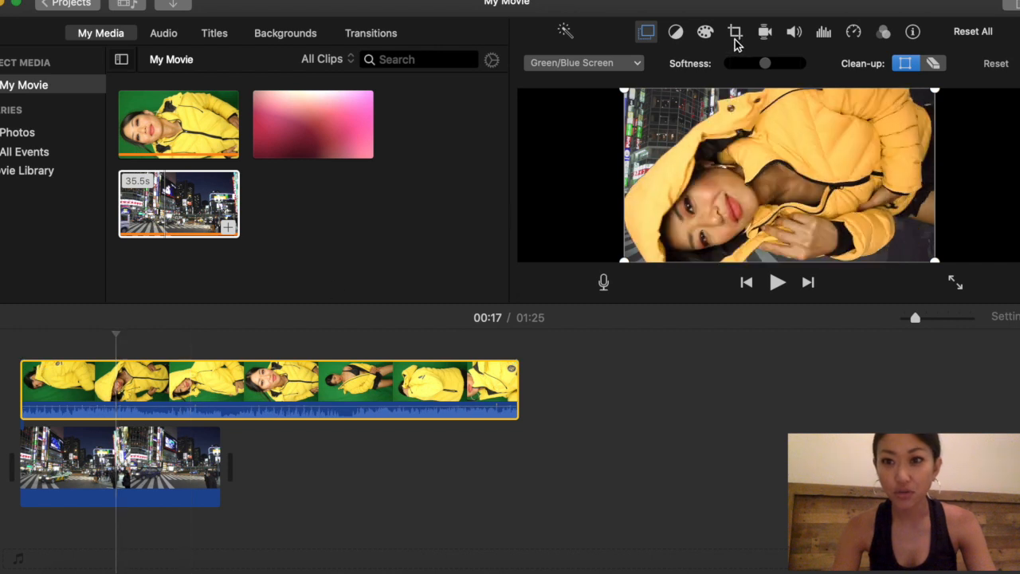
# Rotate the green-screen clip upright via cropping and preview the woman keyed over Tokyo.
pyautogui.click(733, 32)
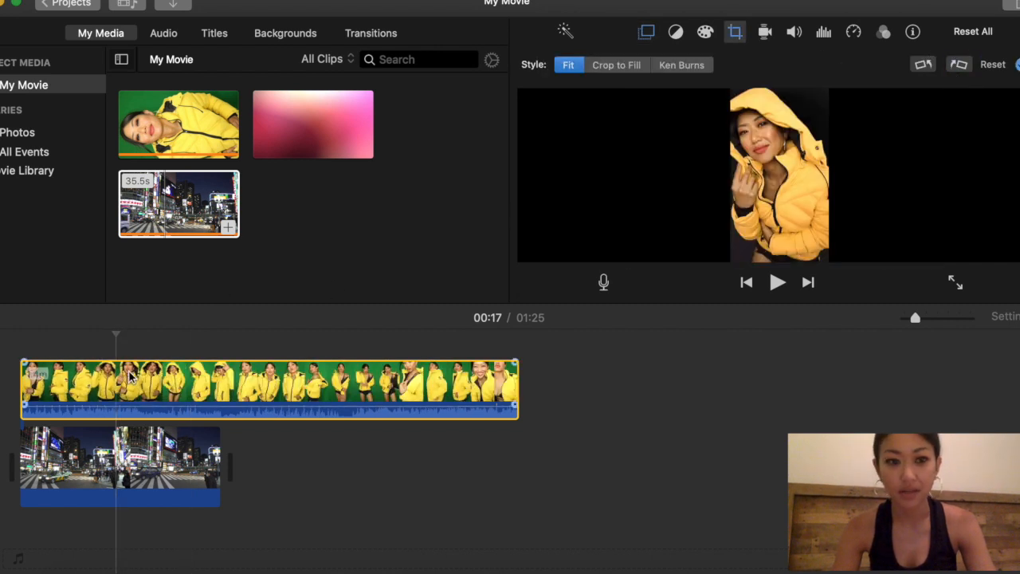
pyautogui.click(647, 32)
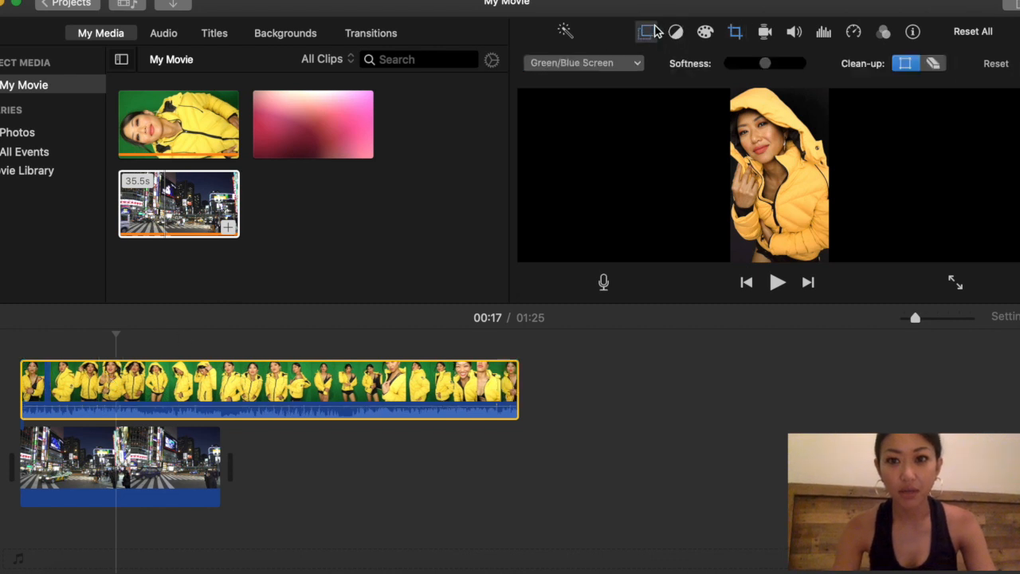
pyautogui.click(645, 32)
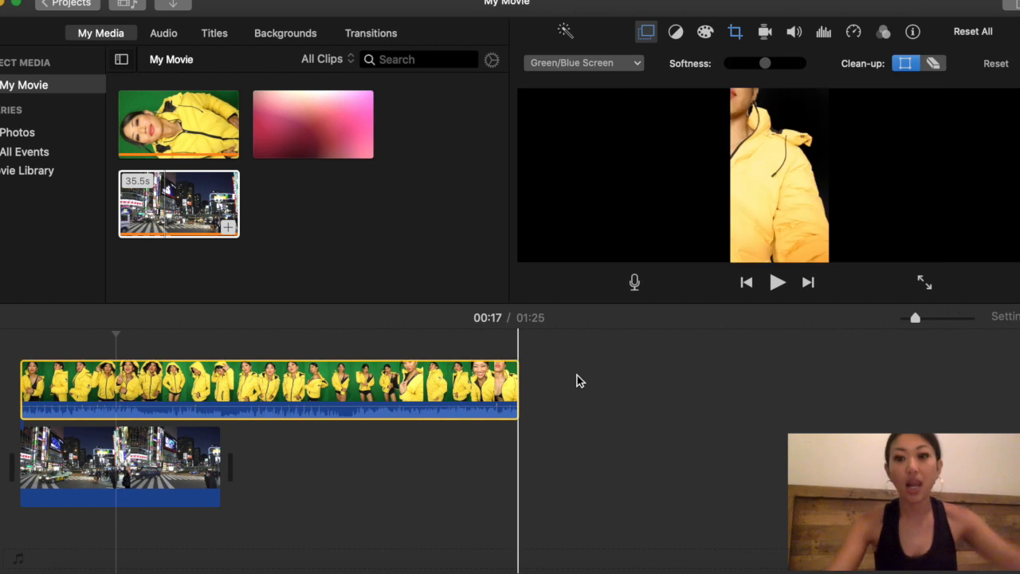
pyautogui.click(127, 389)
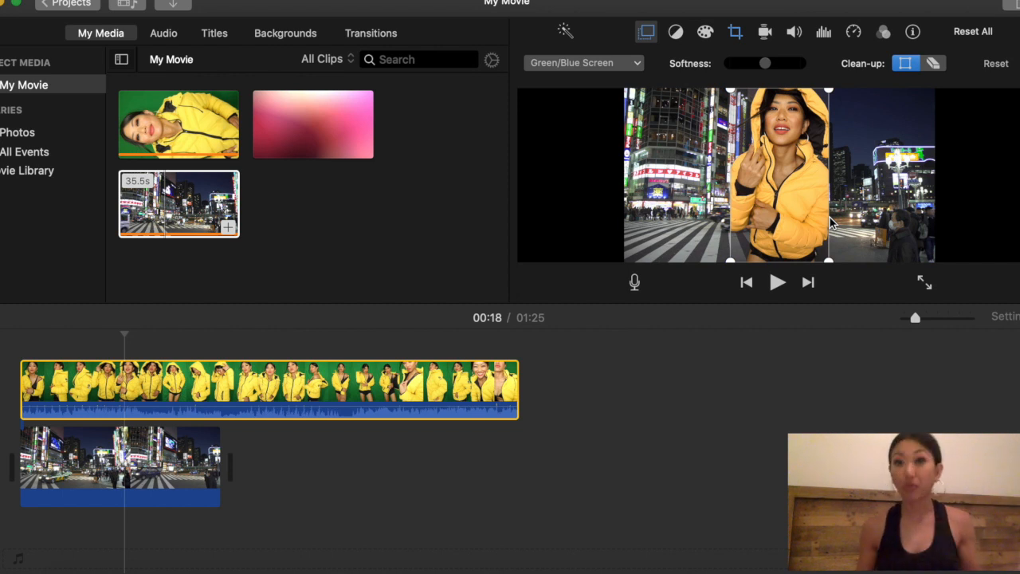
pyautogui.moveTo(956, 295)
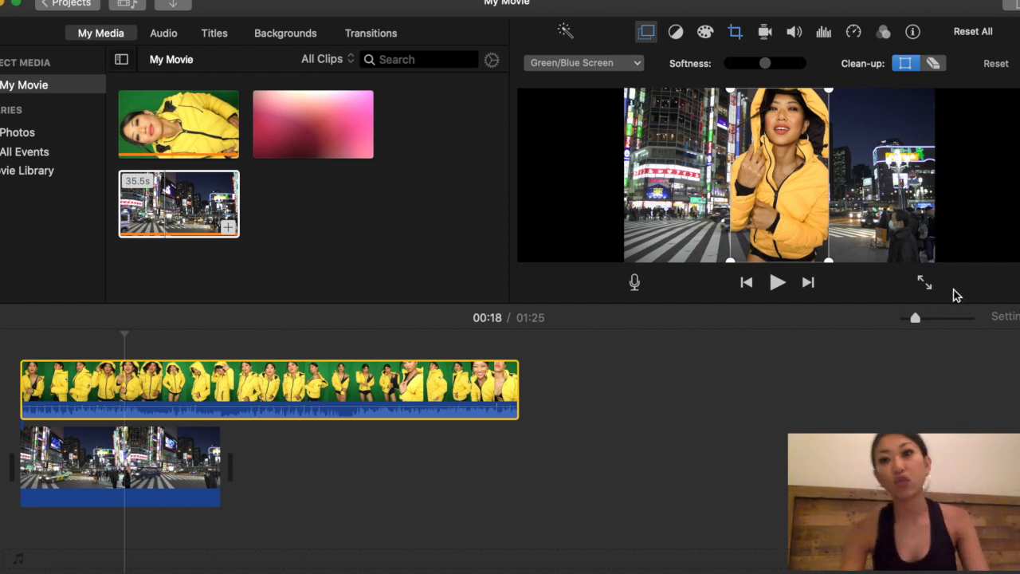
pyautogui.moveTo(752, 163)
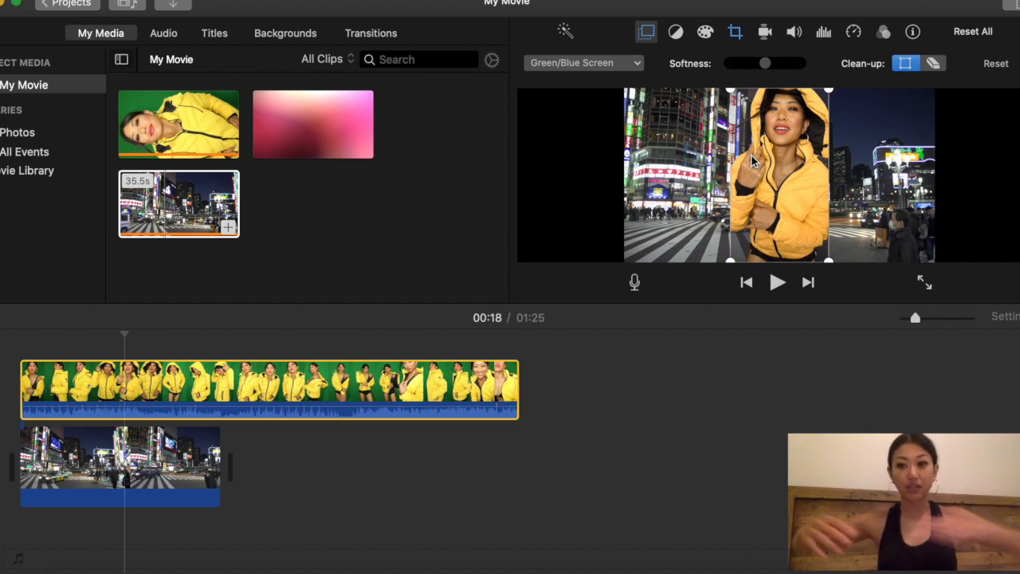
pyautogui.moveTo(704, 267)
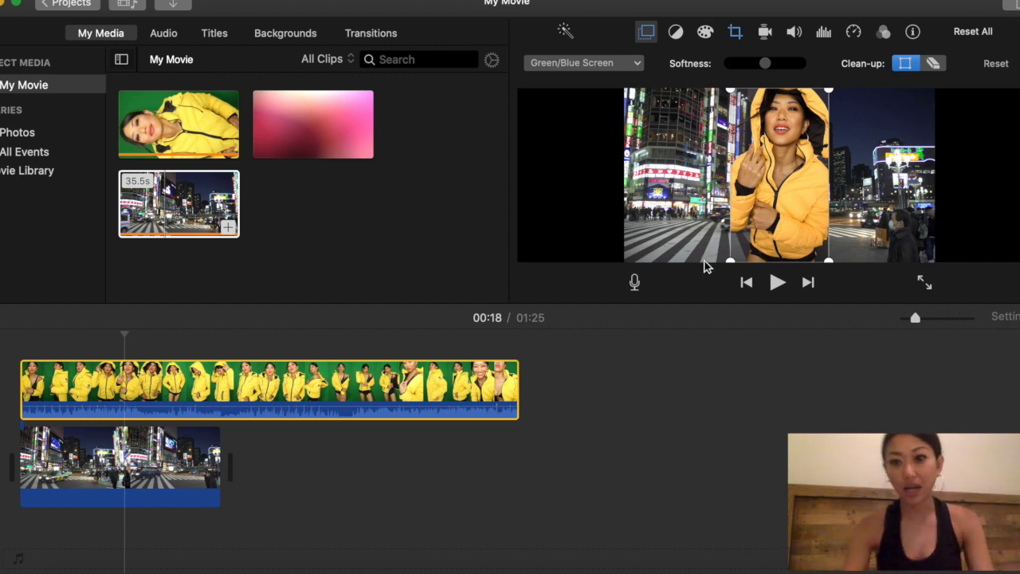
pyautogui.moveTo(800, 227)
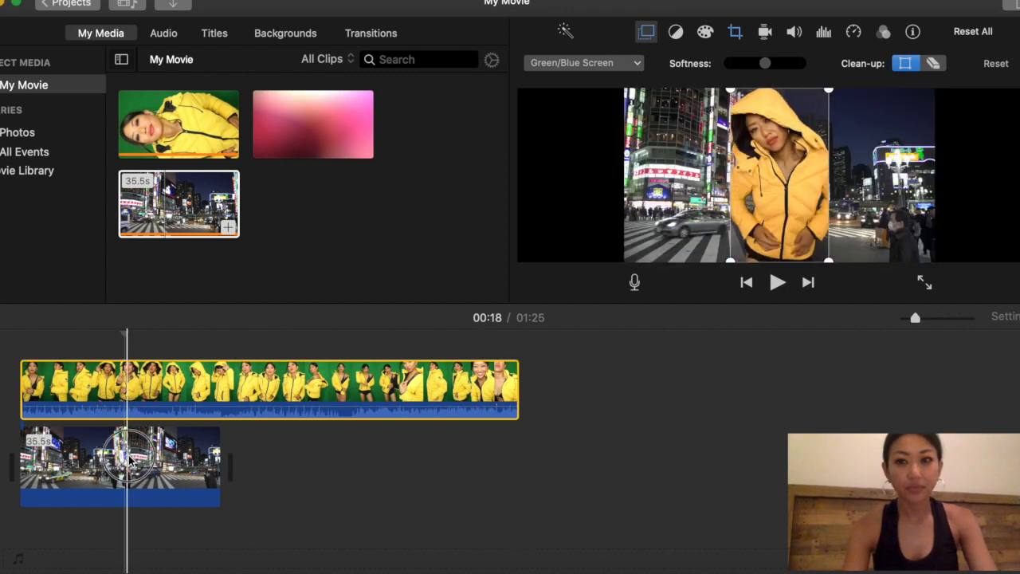
# Set the key's edge softness to the middle and bring up the clip's colour correction controls.
pyautogui.click(120, 465)
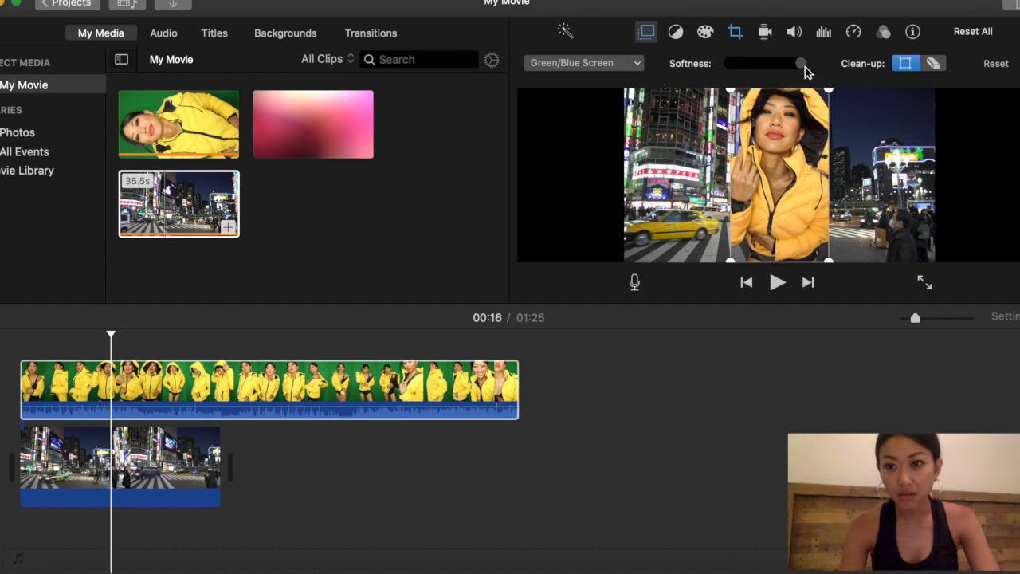
pyautogui.moveTo(800, 64); pyautogui.dragTo(730, 63)
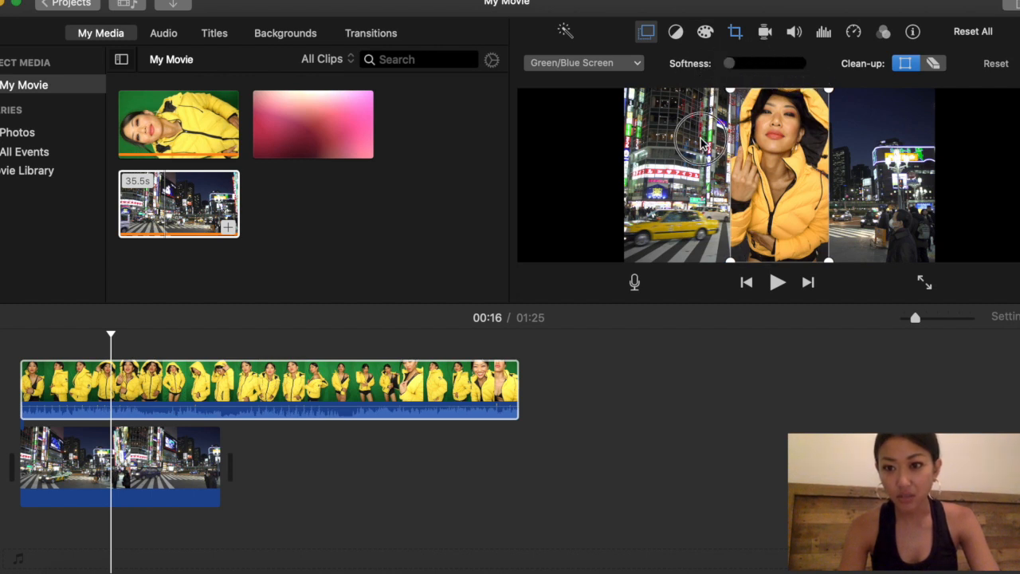
pyautogui.moveTo(727, 64); pyautogui.dragTo(778, 64)
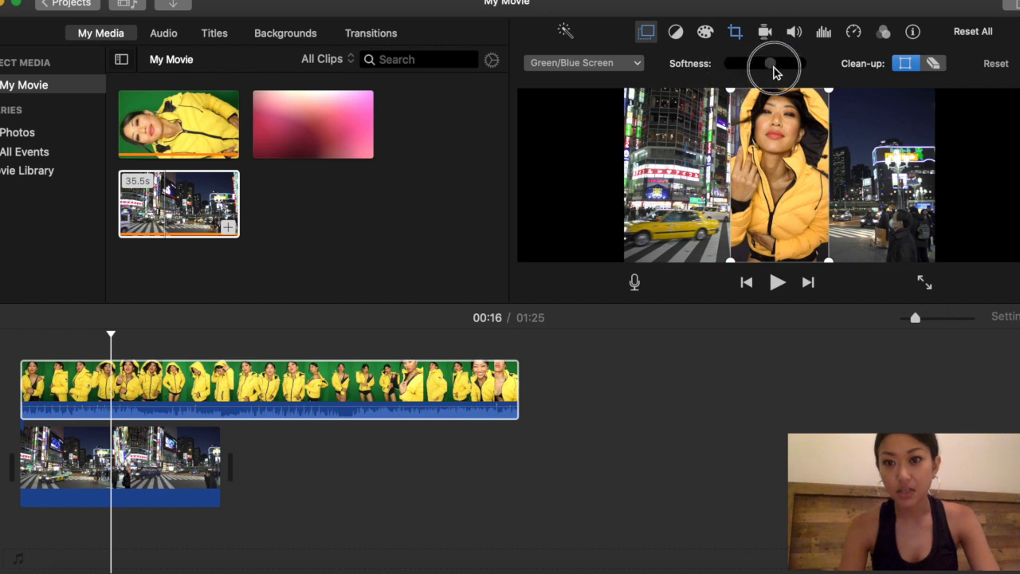
pyautogui.click(705, 32)
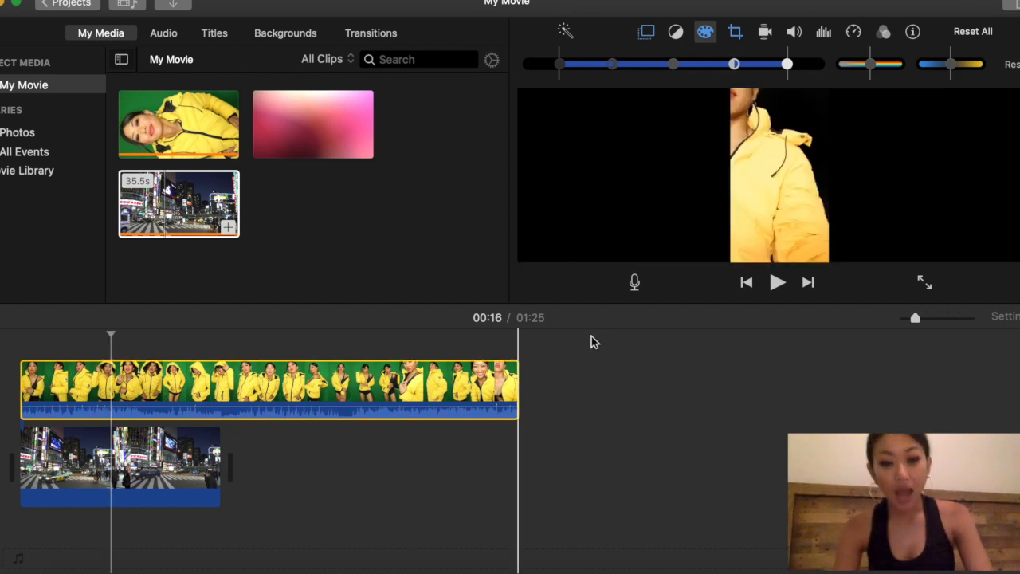
pyautogui.click(111, 391)
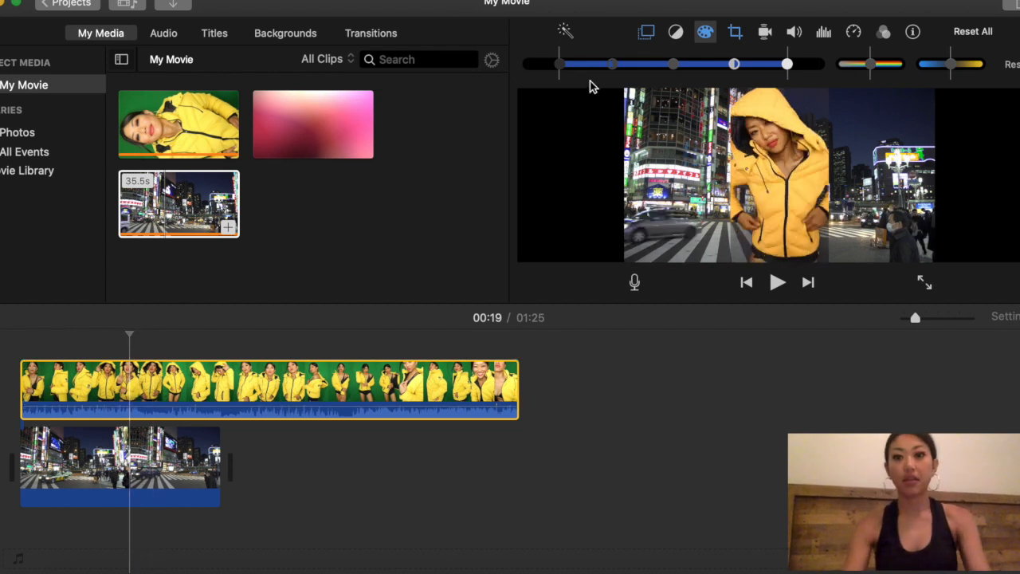
pyautogui.moveTo(687, 156)
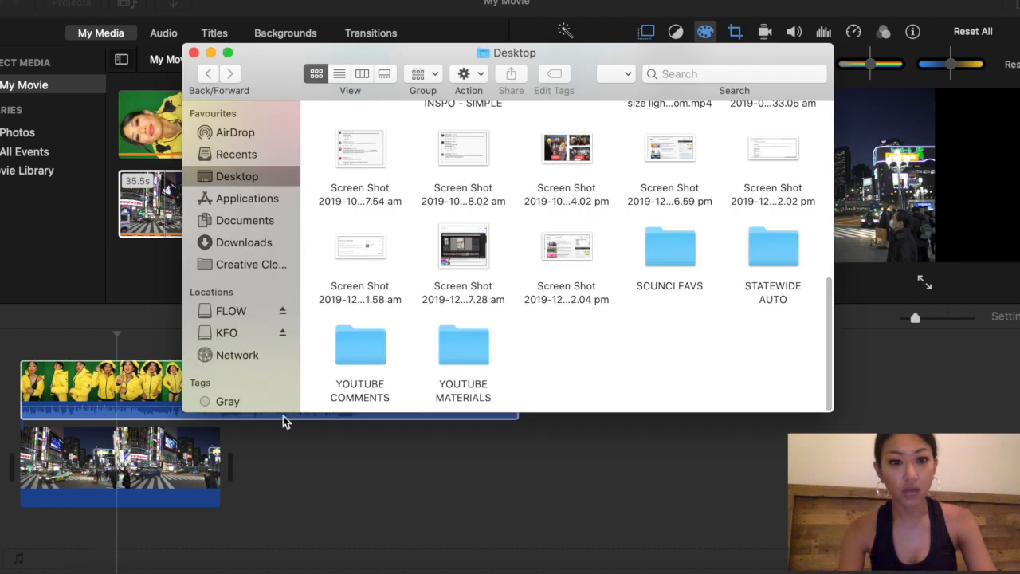
# Show the FLOW drive in Finder and play the SUPERDRY JACKET.mp4 video.
pyautogui.click(228, 310)
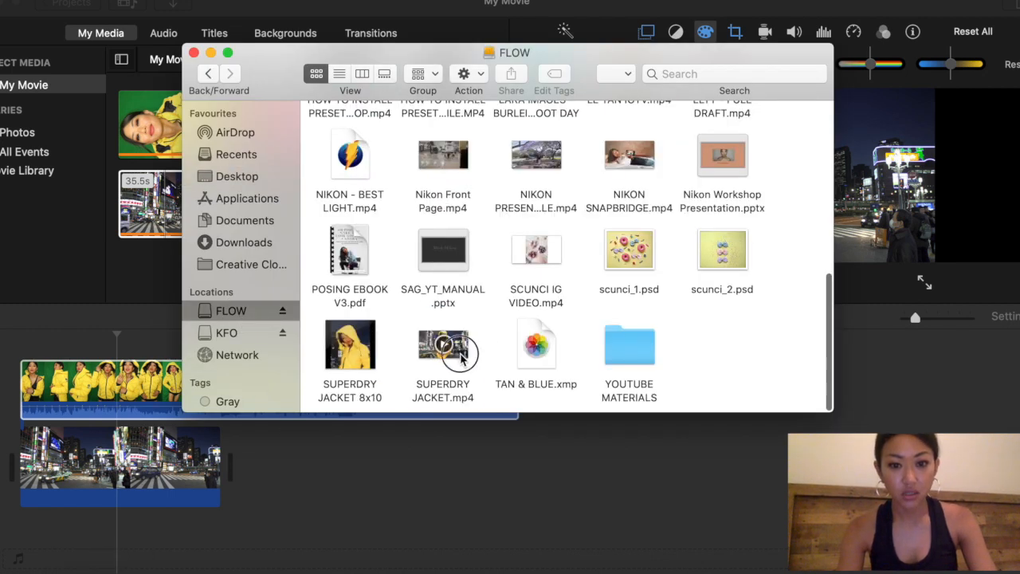
pyautogui.rightClick(443, 351)
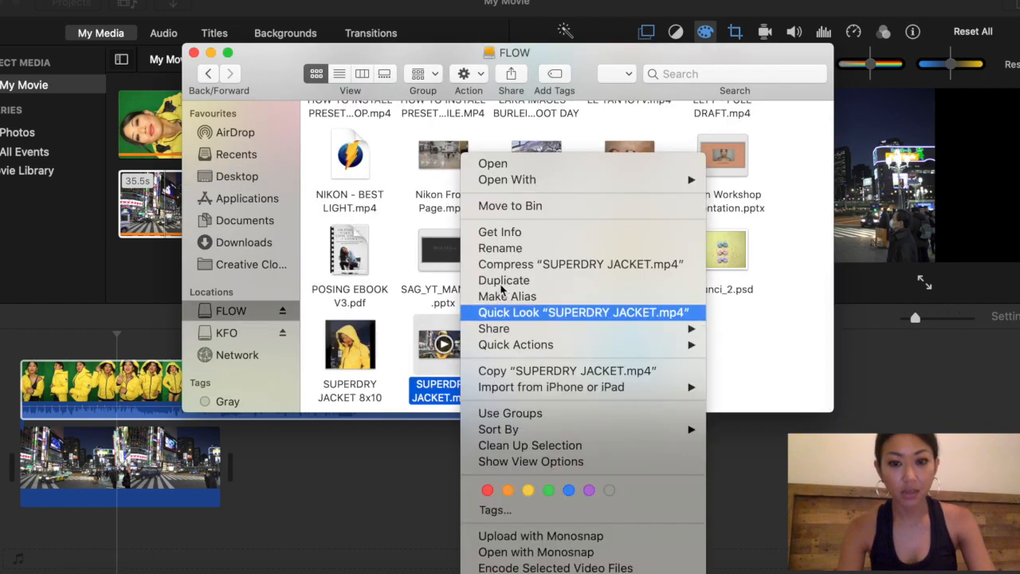
pyautogui.moveTo(507, 179)
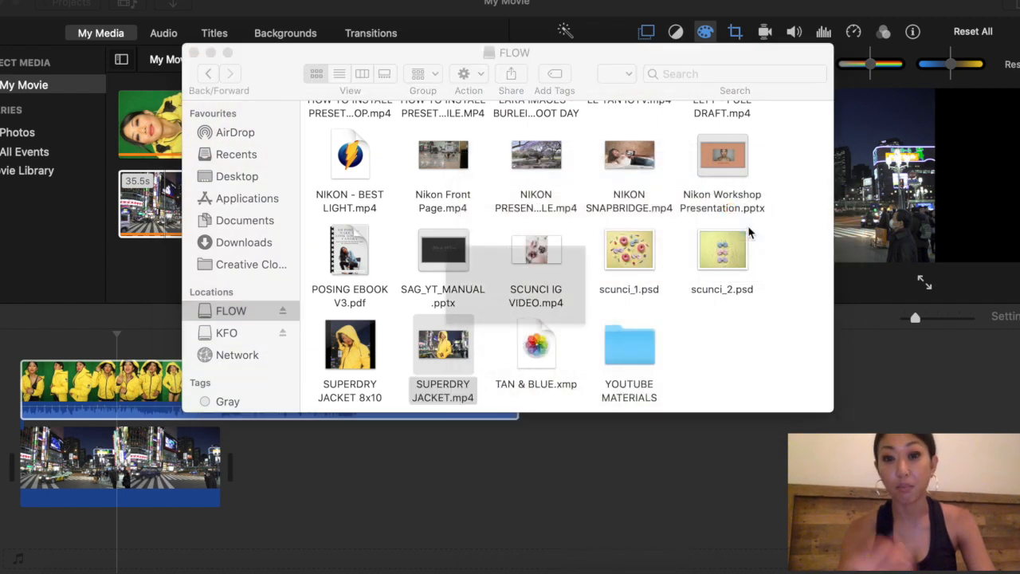
pyautogui.doubleClick(443, 344)
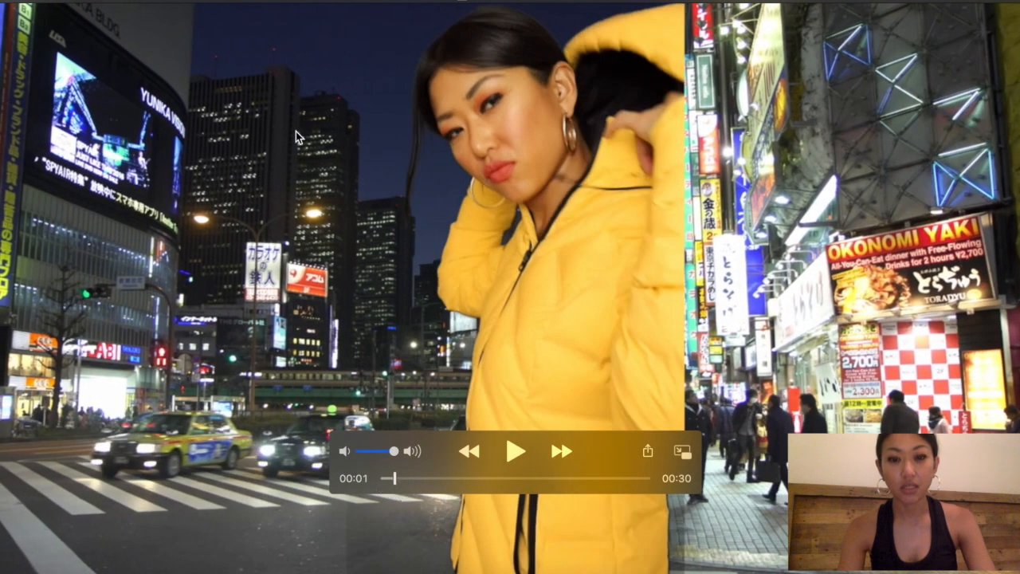
pyautogui.moveTo(656, 390)
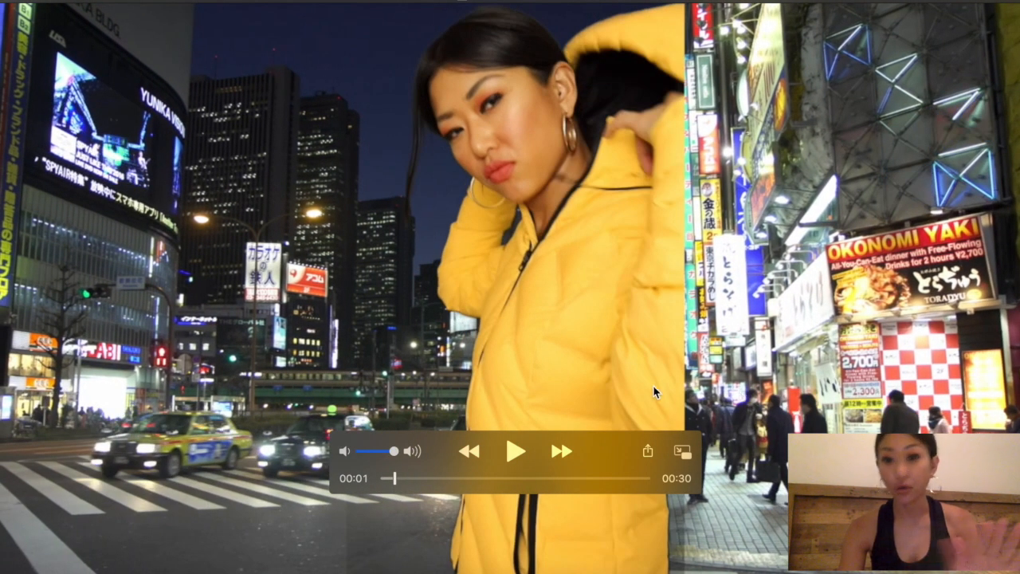
pyautogui.moveTo(355, 44)
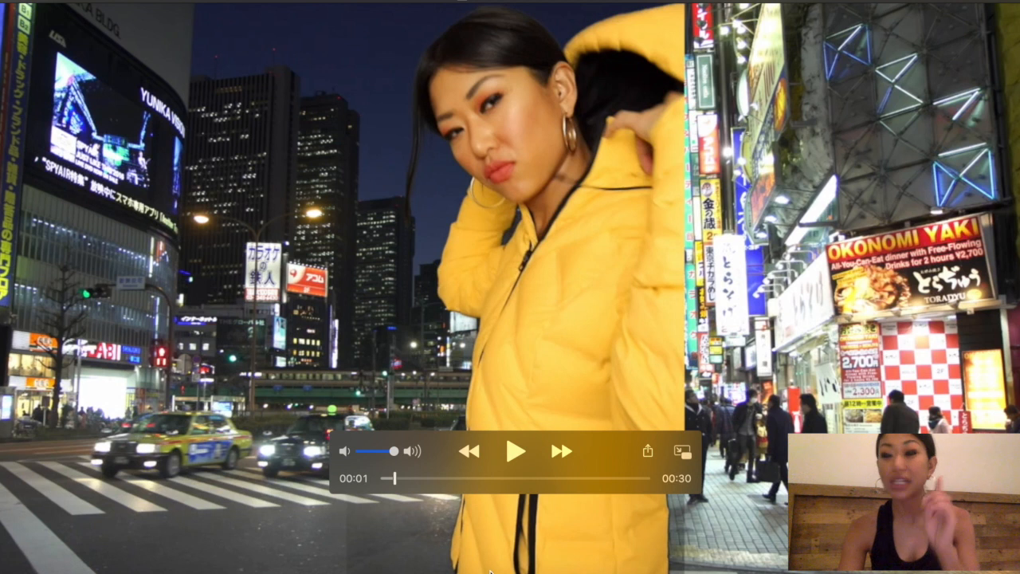
pyautogui.moveTo(338, 433)
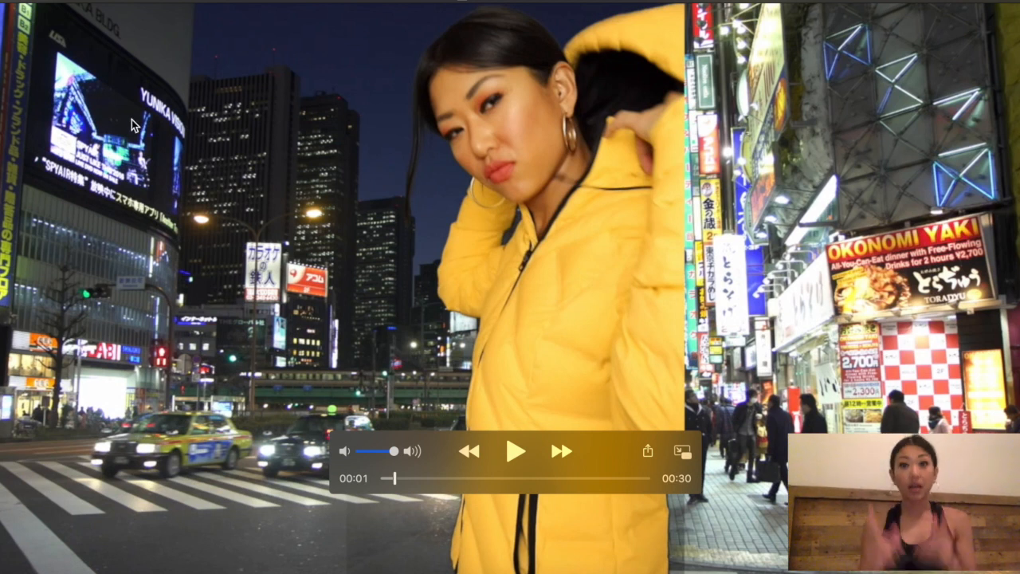
pyautogui.moveTo(223, 51)
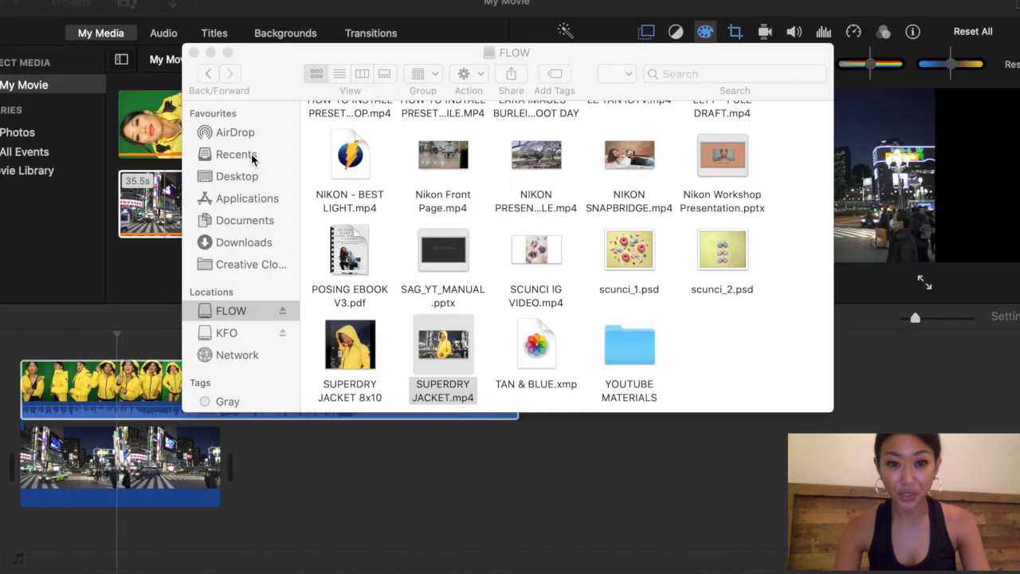
pyautogui.moveTo(350, 345)
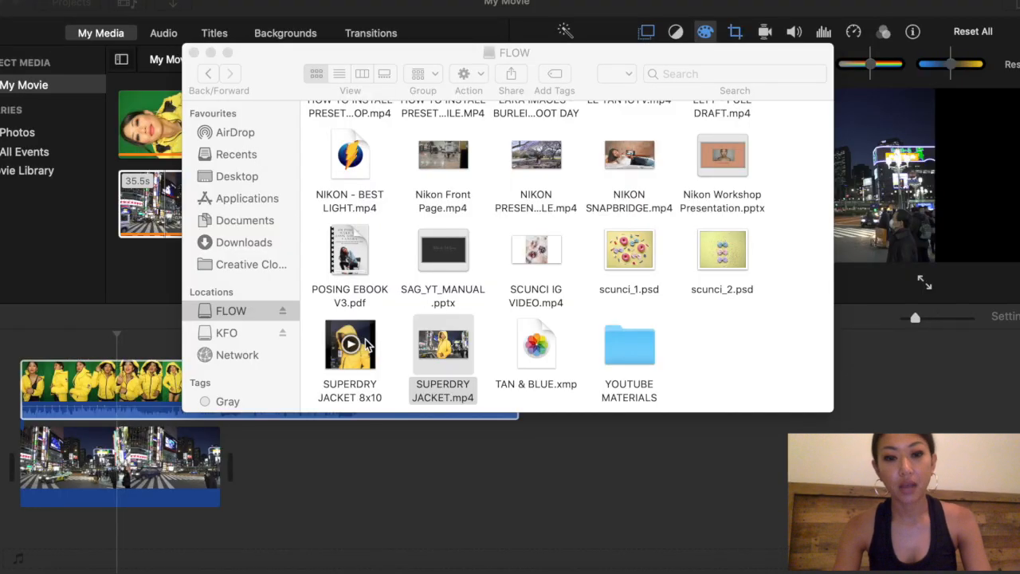
pyautogui.rightClick(349, 345)
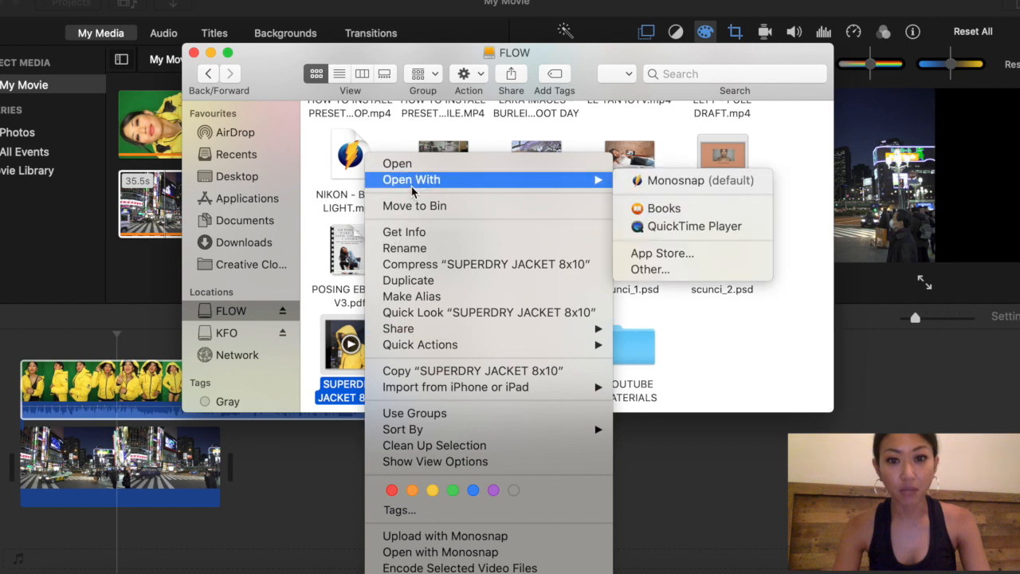
pyautogui.moveTo(588, 185)
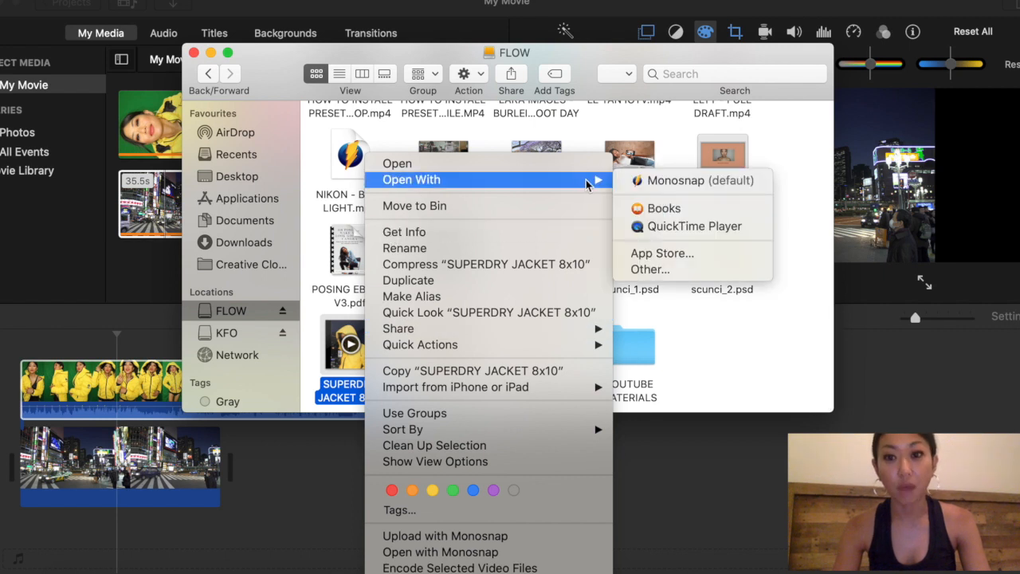
pyautogui.click(695, 180)
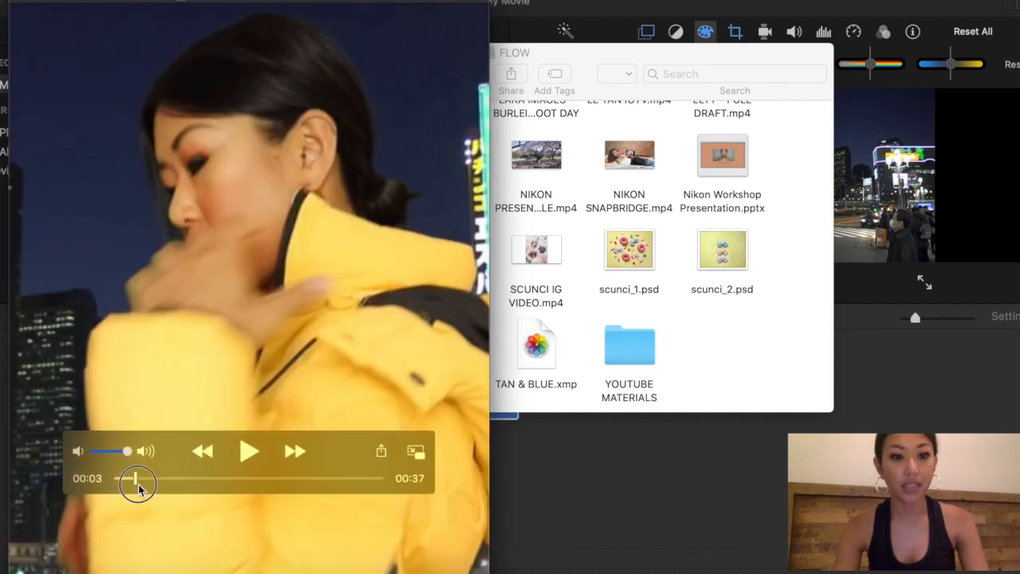
pyautogui.moveTo(126, 483); pyautogui.dragTo(158, 483)
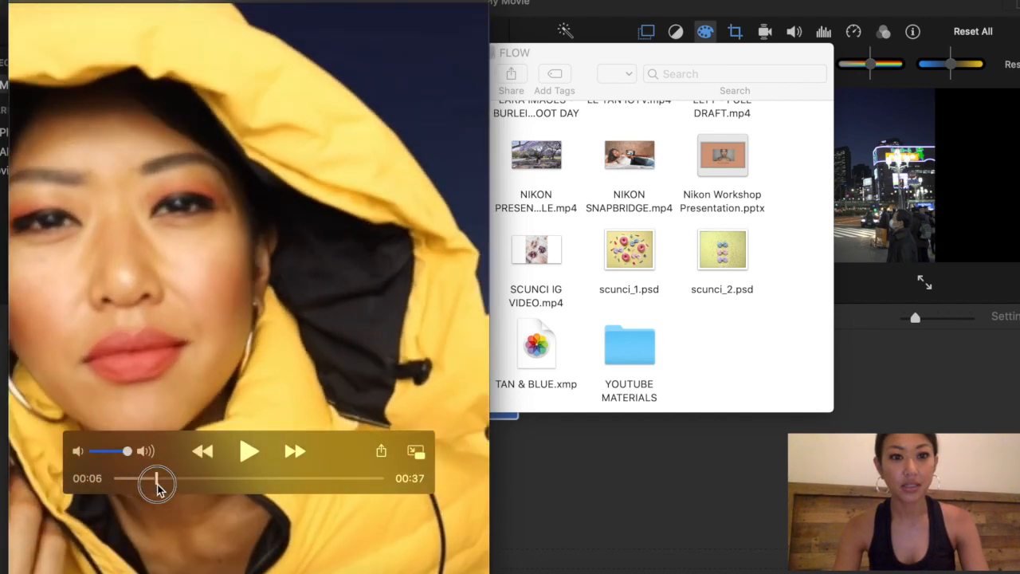
pyautogui.moveTo(158, 478); pyautogui.dragTo(146, 478)
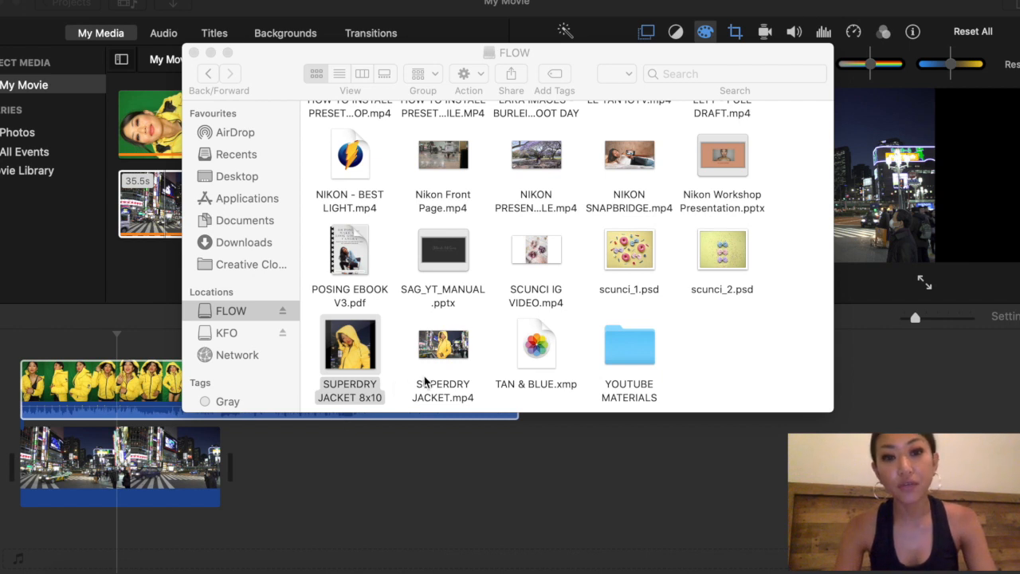
# Start a new Keynote presentation, bringing up the theme chooser.
pyautogui.click(443, 344)
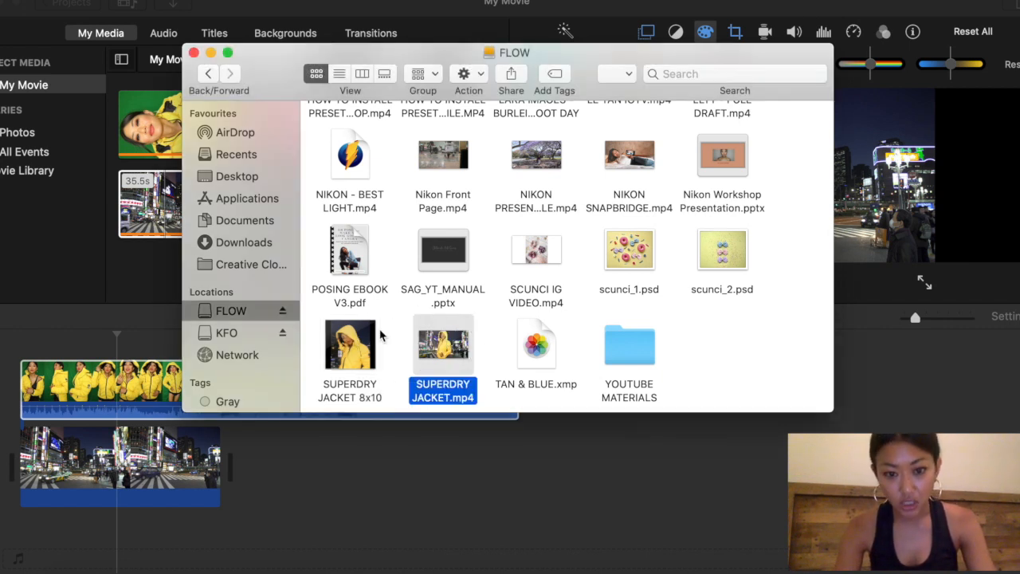
pyautogui.moveTo(370, 379)
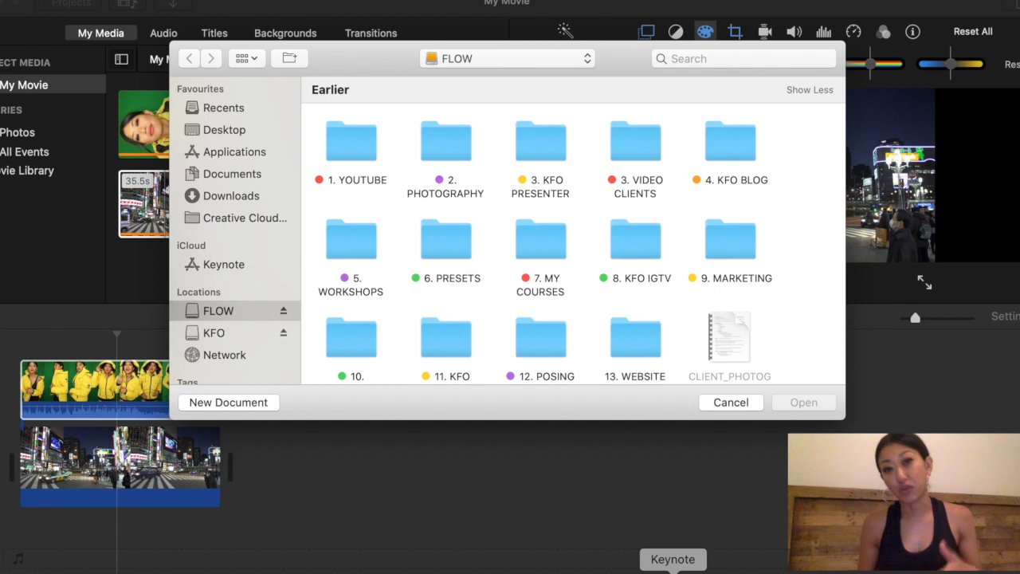
pyautogui.moveTo(625, 458)
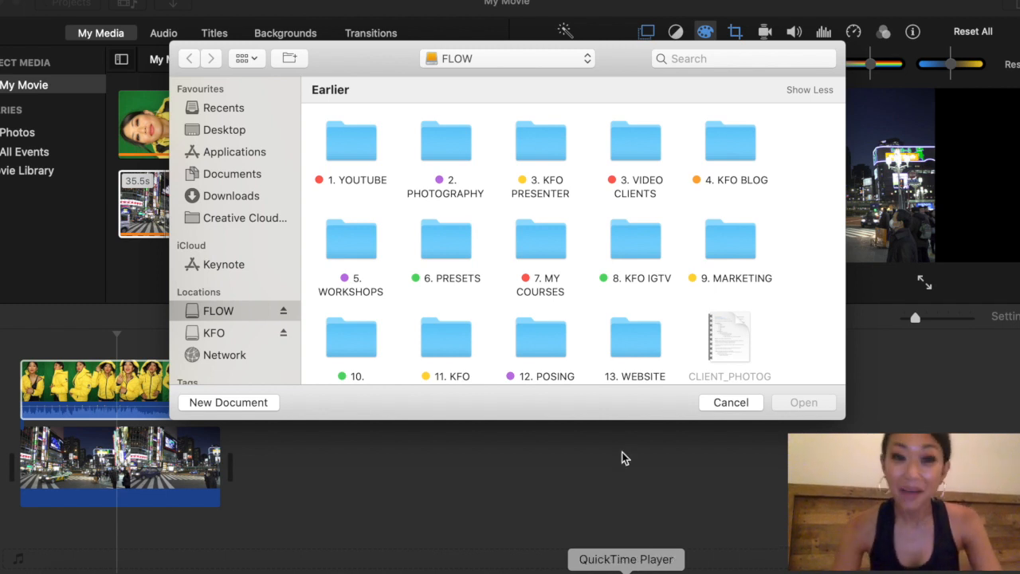
pyautogui.moveTo(625, 302)
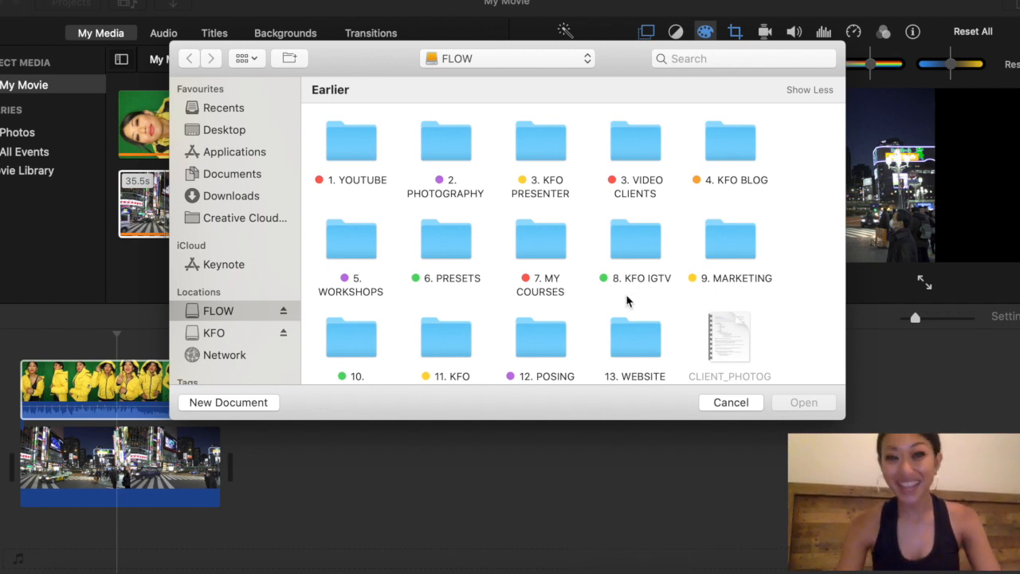
pyautogui.moveTo(232, 270)
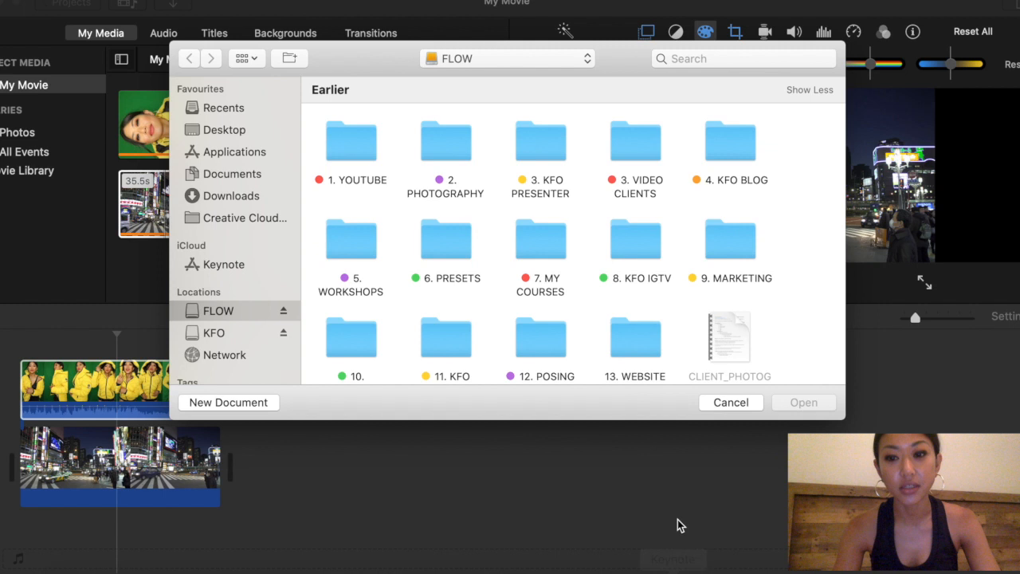
pyautogui.moveTo(504, 239)
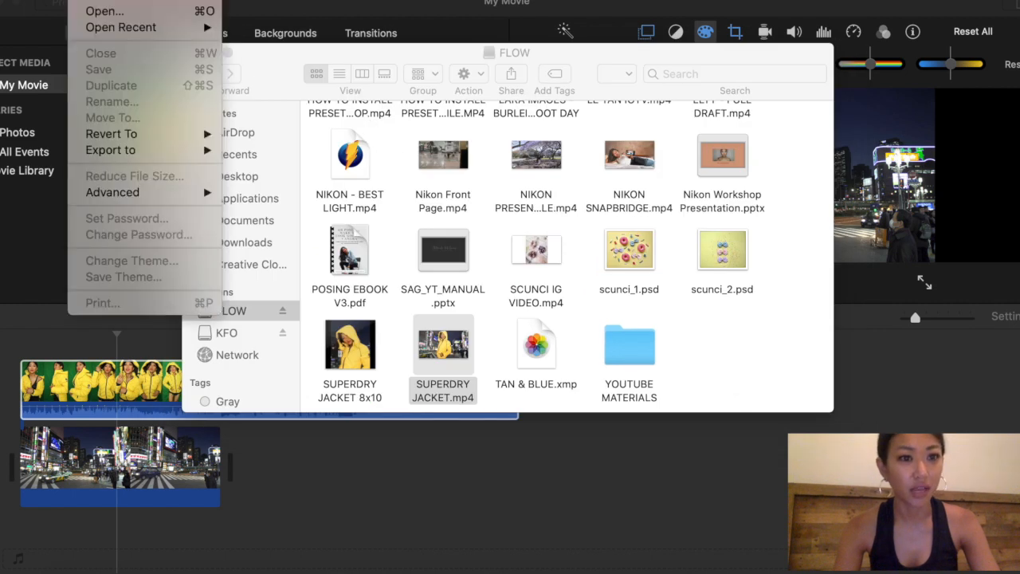
pyautogui.click(131, 261)
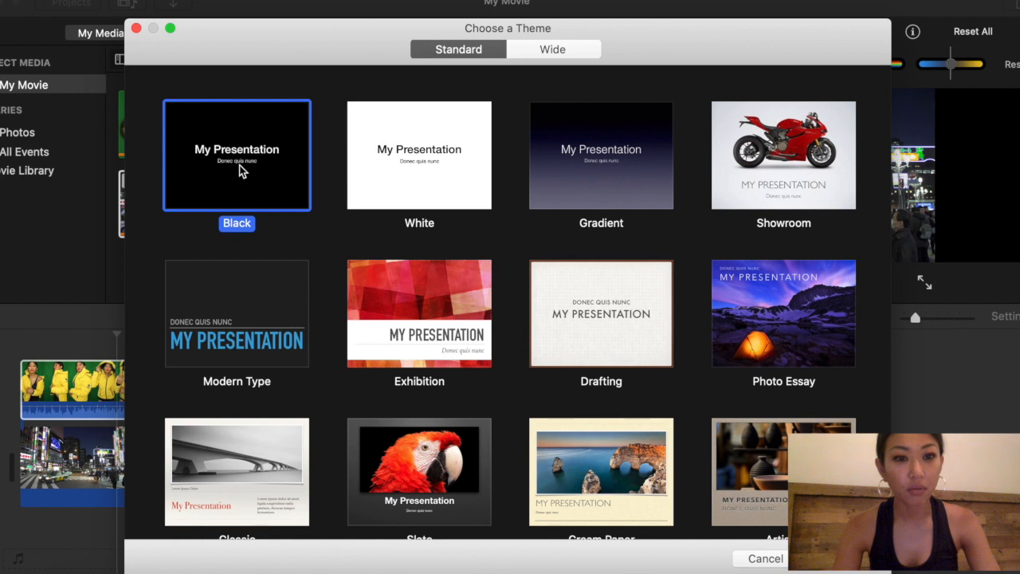
pyautogui.moveTo(765, 34)
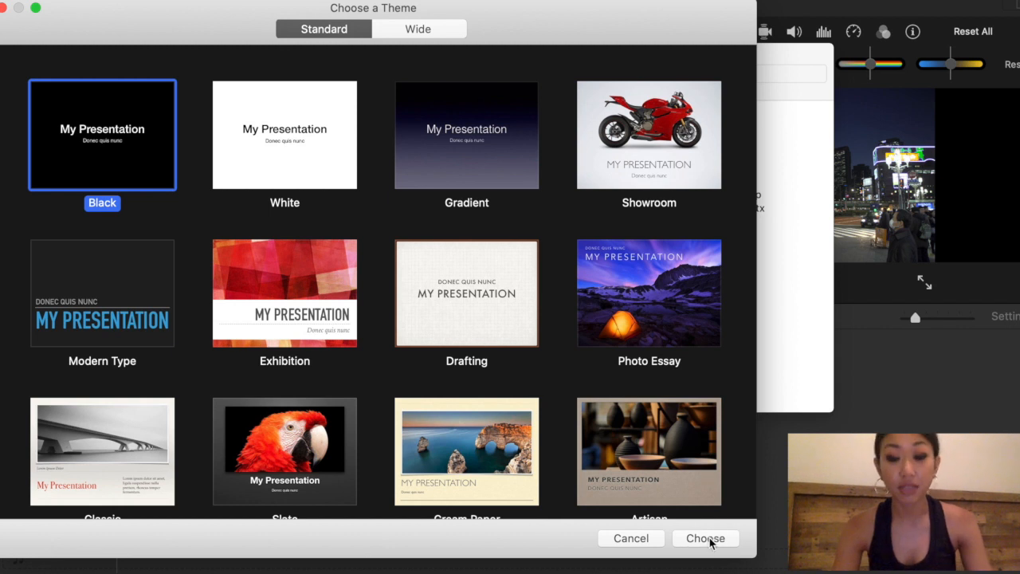
# Create a Black-theme presentation and remove the slide's title and body placeholders.
pyautogui.click(705, 539)
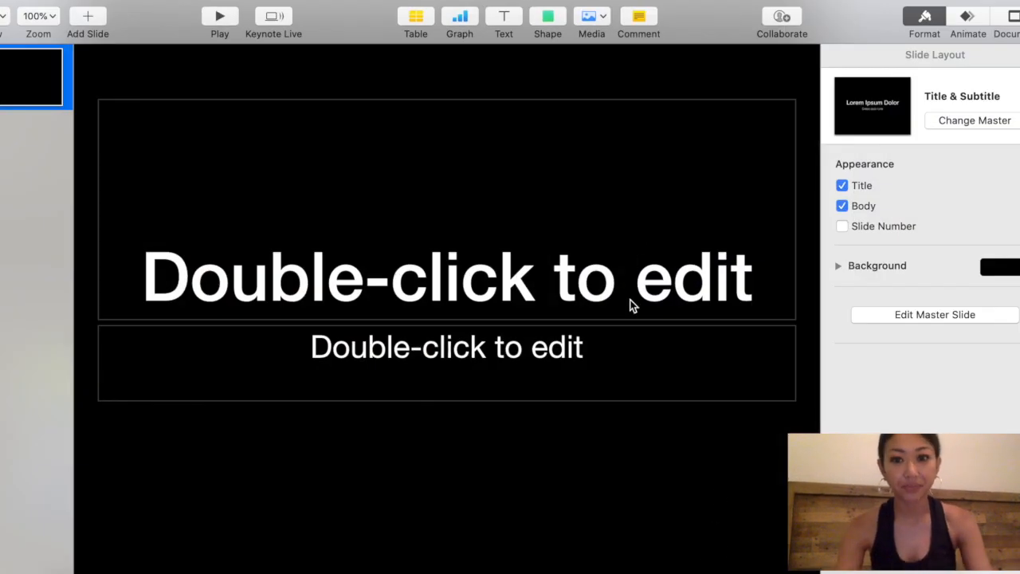
pyautogui.click(842, 185)
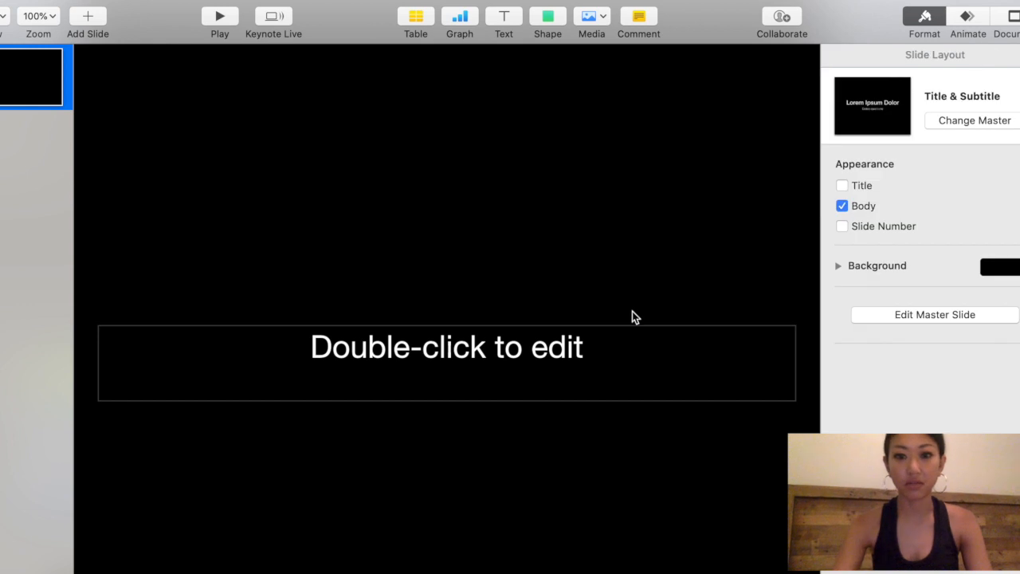
pyautogui.click(842, 205)
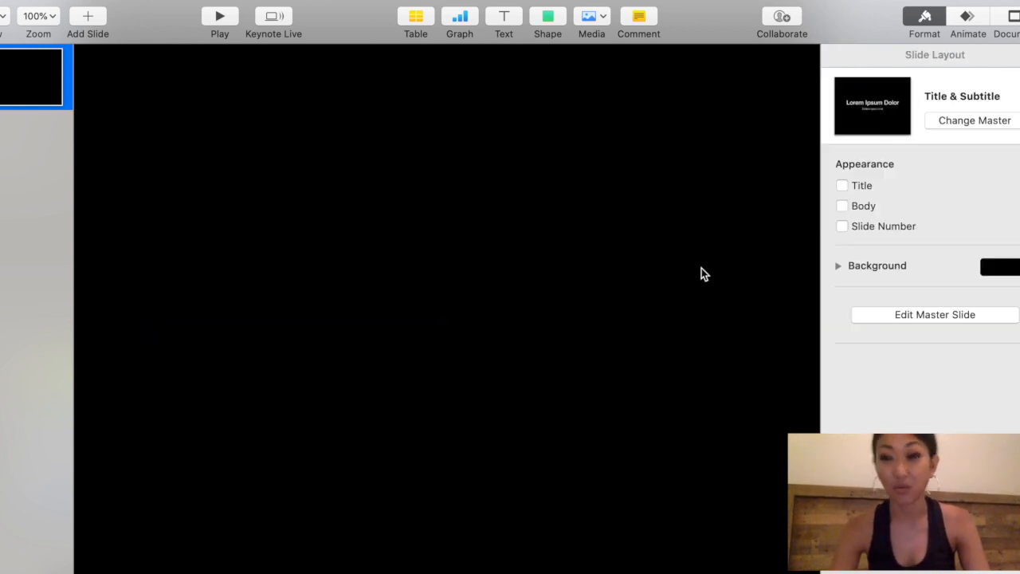
pyautogui.moveTo(988, 51)
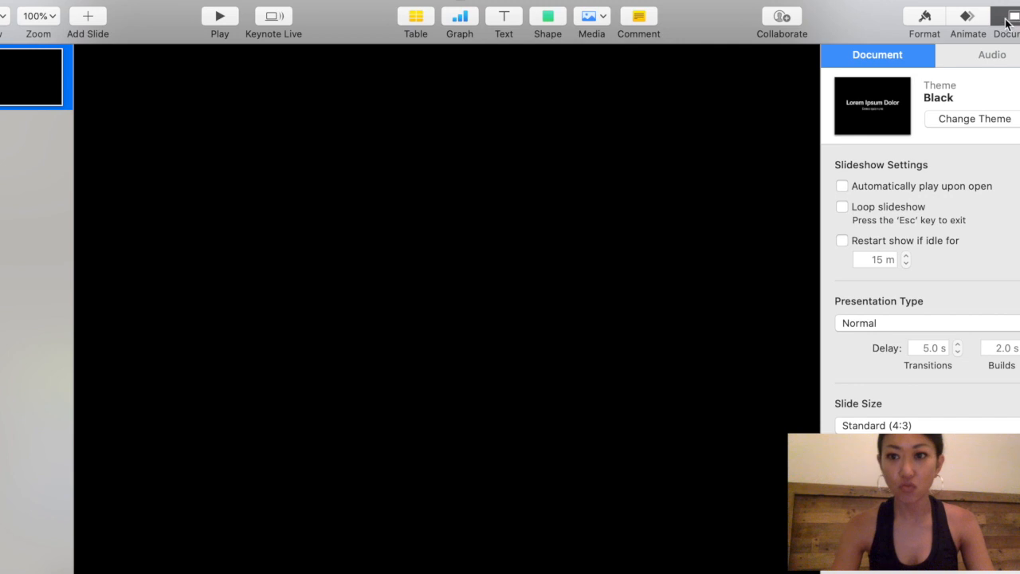
pyautogui.moveTo(928, 443)
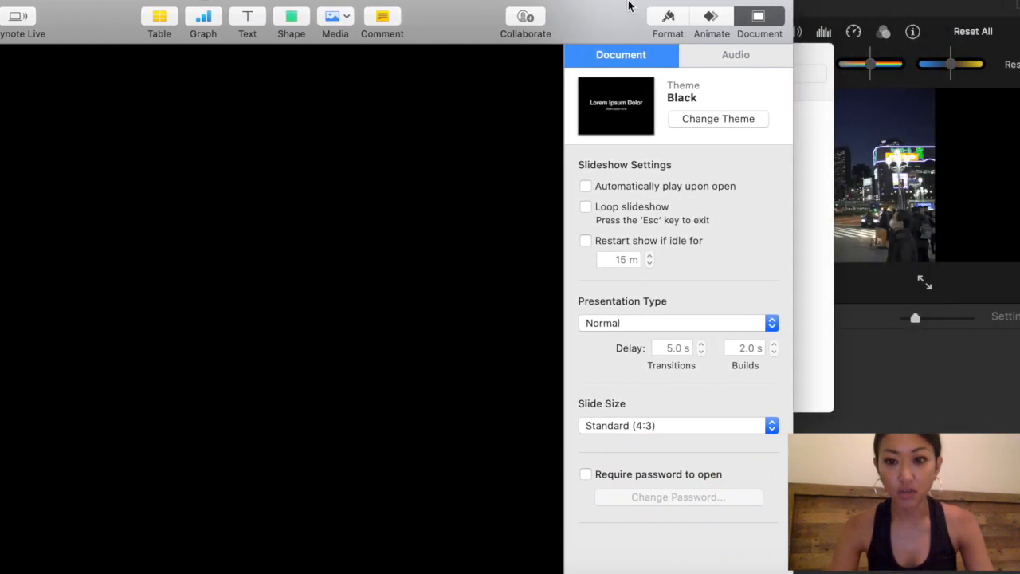
pyautogui.moveTo(593, 395)
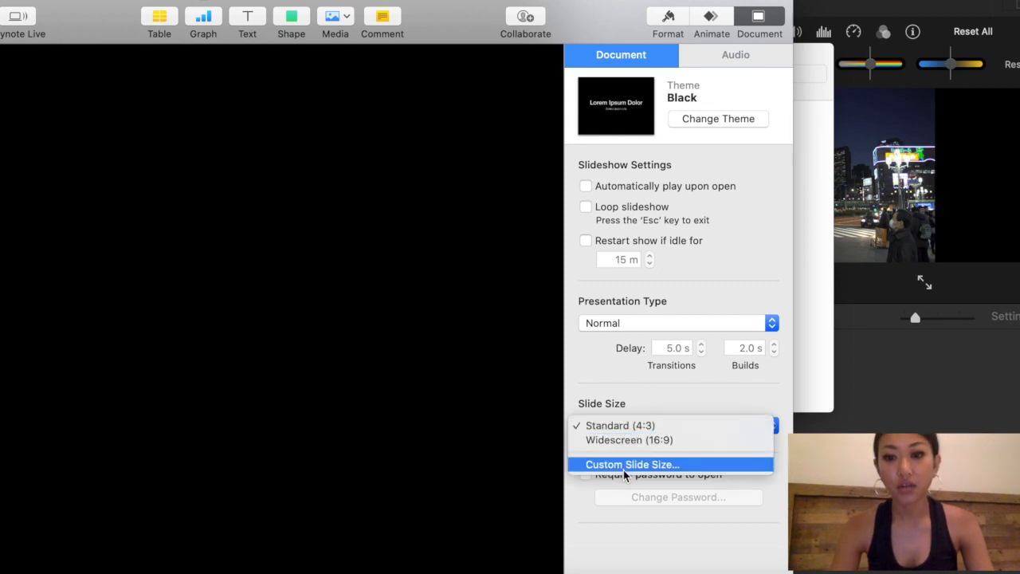
# Set a custom slide size of 800 by 1000 points.
pyautogui.click(632, 464)
pyautogui.write('800')
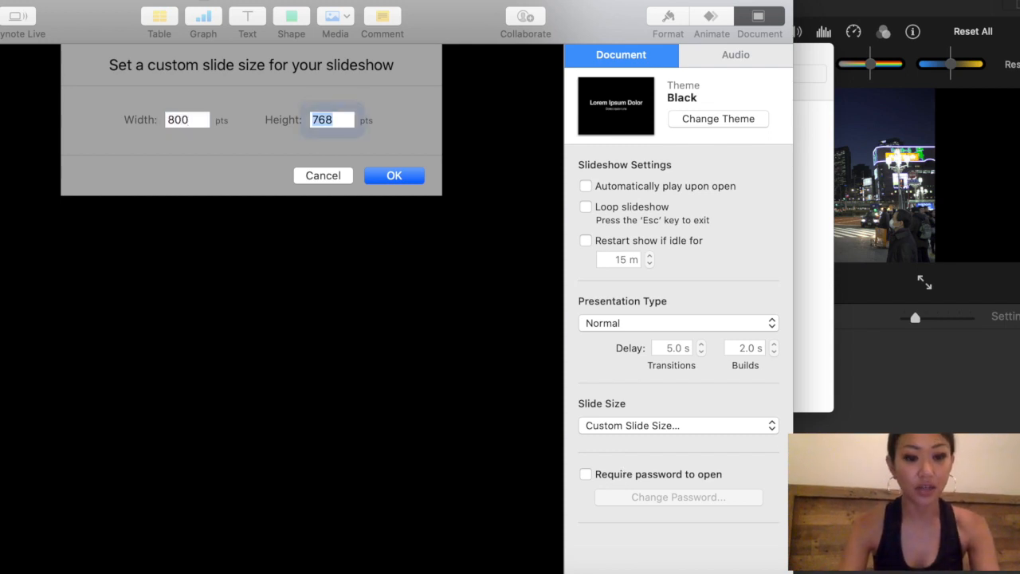
pyautogui.write('1000')
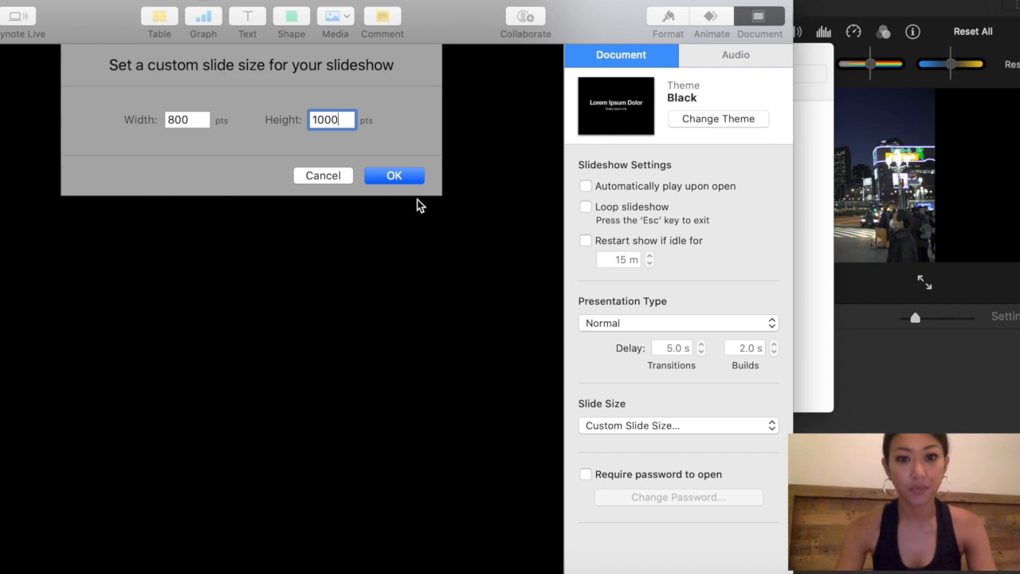
pyautogui.click(394, 175)
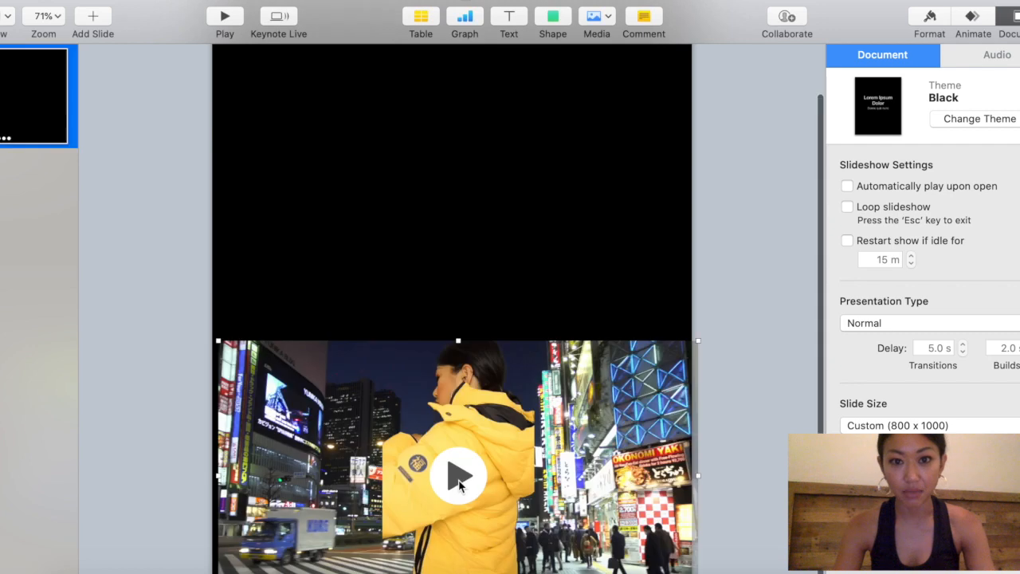
# Centre the Tokyo movie vertically and enlarge it to fill the slide's height.
pyautogui.moveTo(459, 475); pyautogui.dragTo(571, 411)
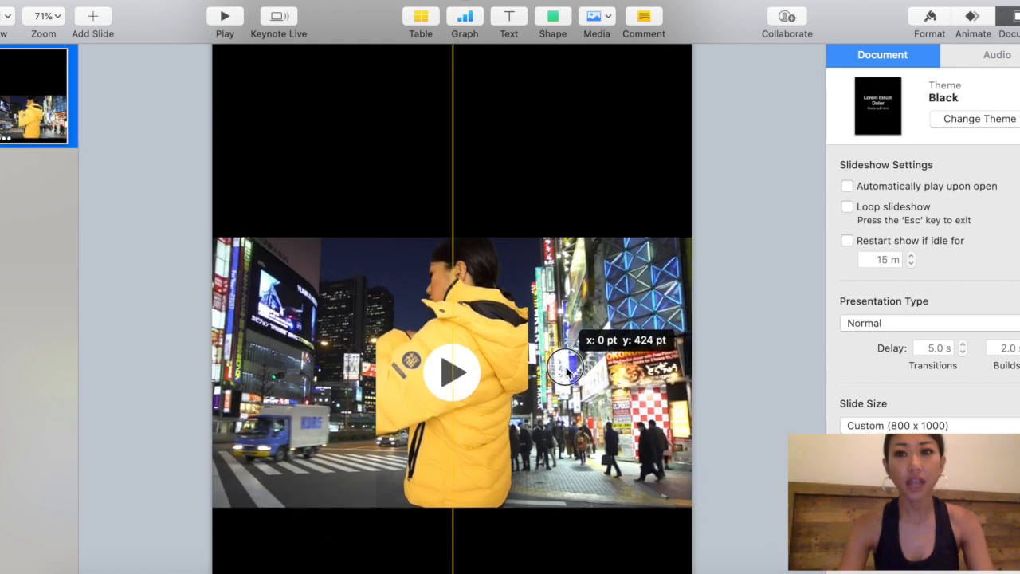
pyautogui.moveTo(566, 366); pyautogui.dragTo(375, 311)
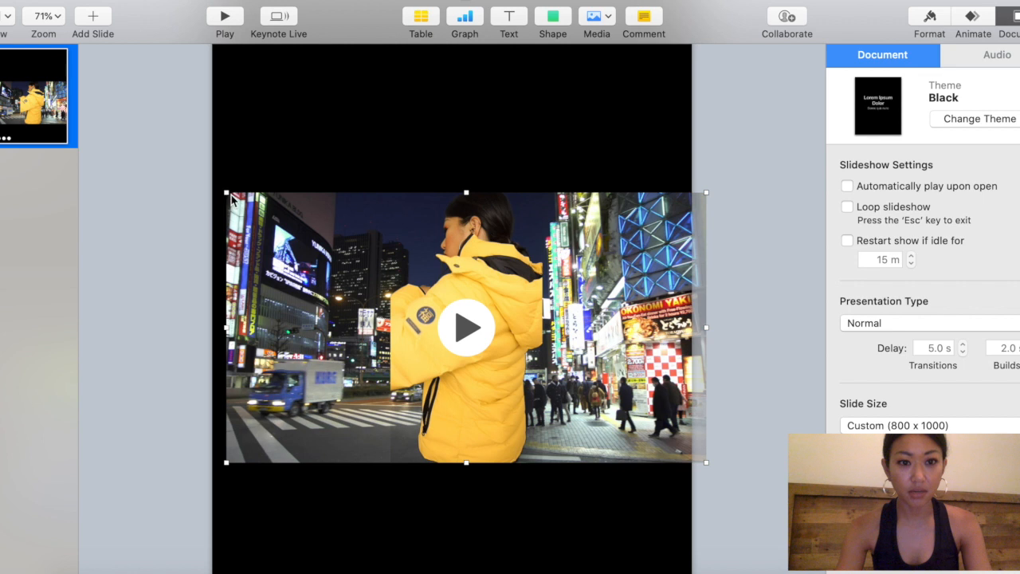
pyautogui.moveTo(227, 191); pyautogui.dragTo(126, 135)
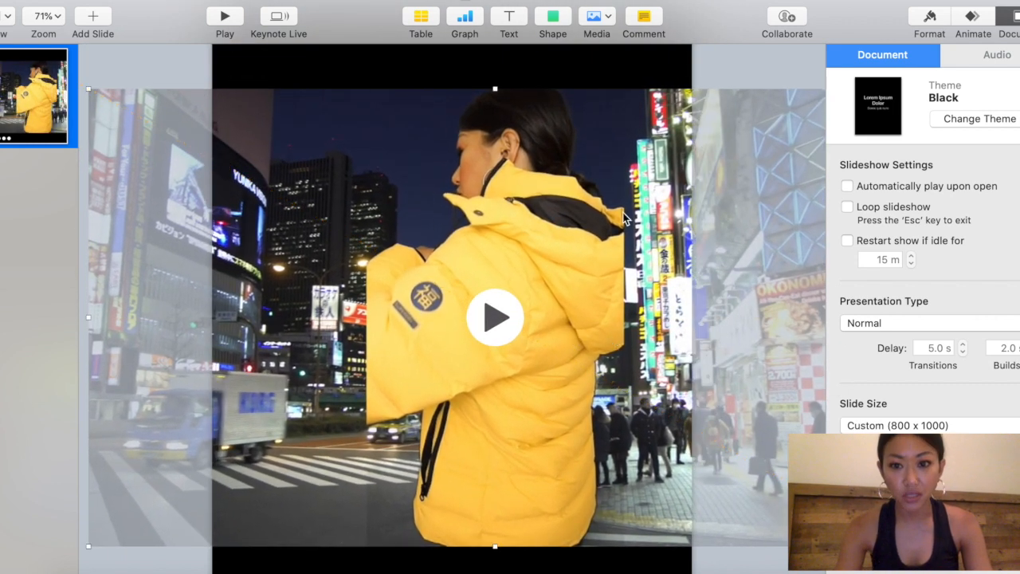
pyautogui.moveTo(374, 375)
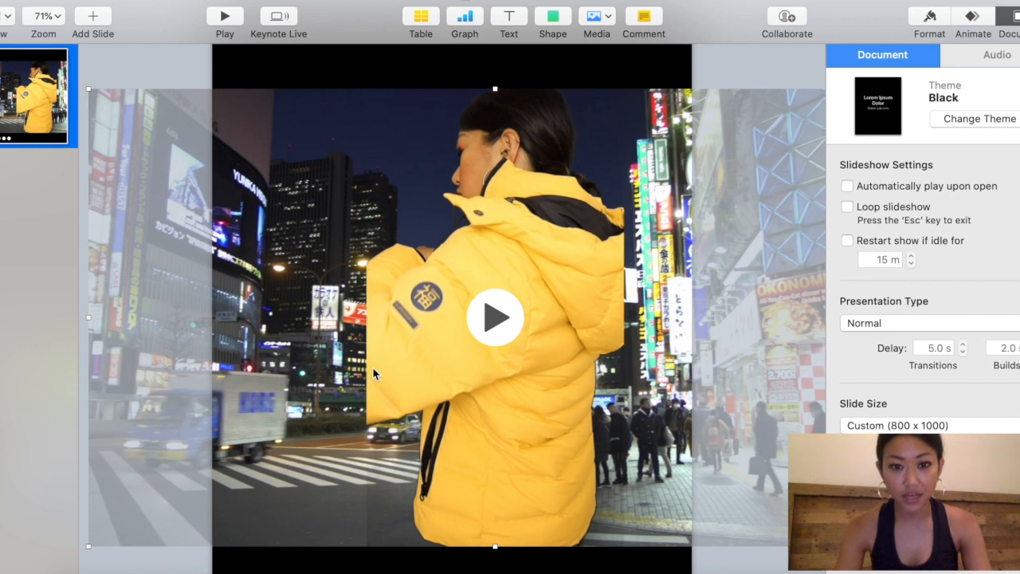
pyautogui.moveTo(87, 96)
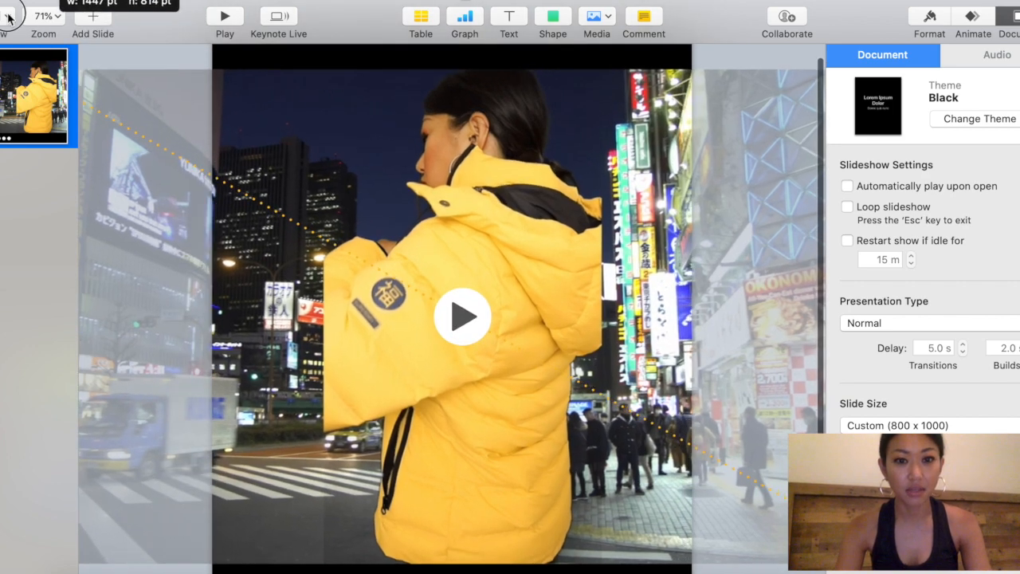
# Shift the movie horizontally until the woman in the yellow jacket sits centred on the slide.
pyautogui.moveTo(462, 315); pyautogui.dragTo(213, 232)
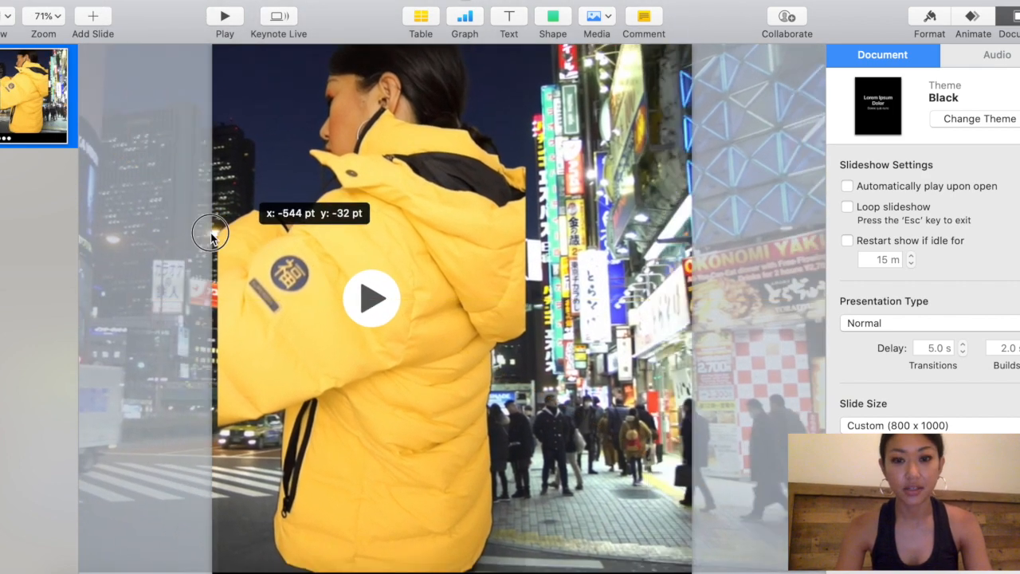
pyautogui.moveTo(210, 231); pyautogui.dragTo(705, 516)
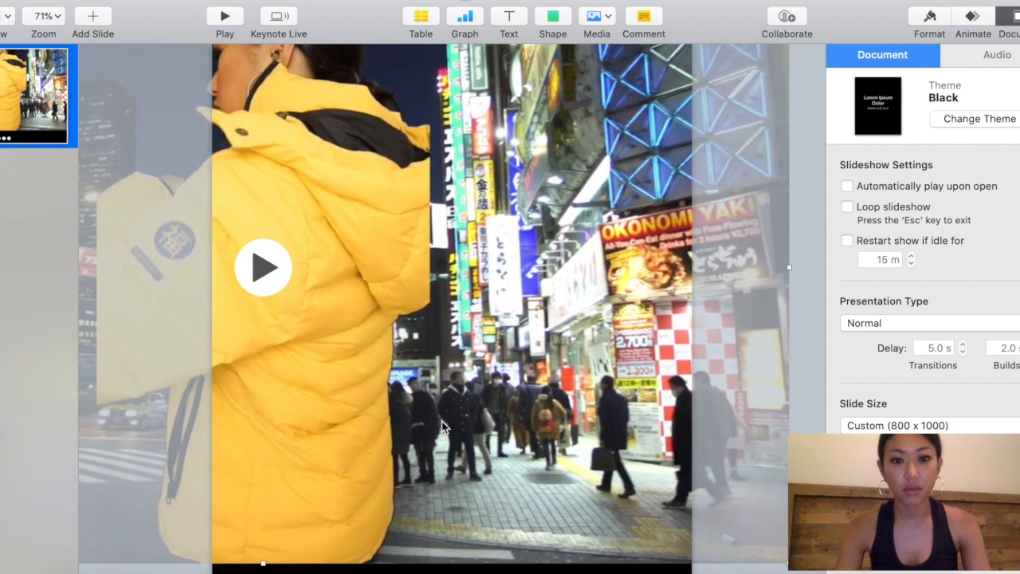
pyautogui.moveTo(443, 428); pyautogui.dragTo(542, 422)
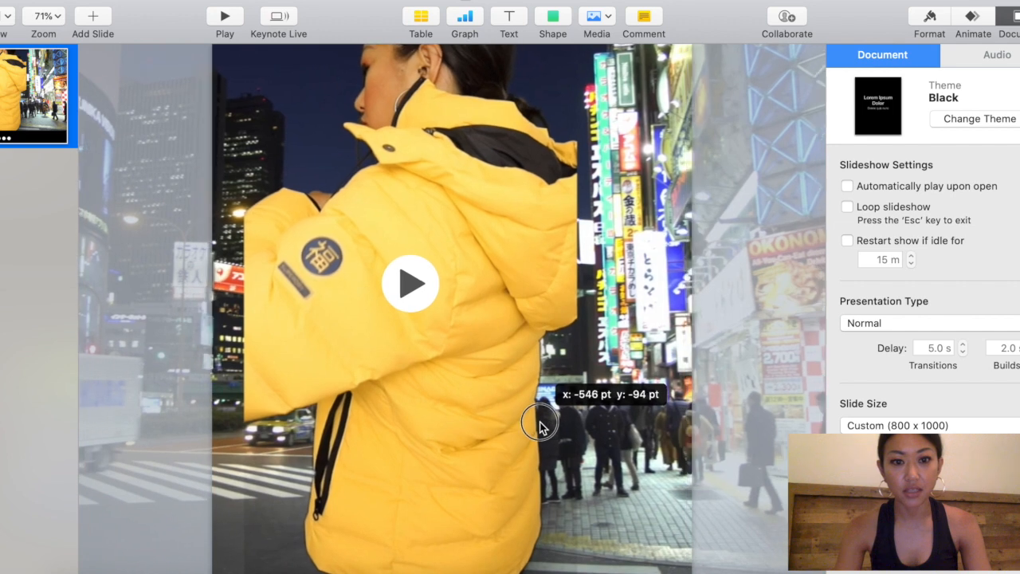
pyautogui.moveTo(539, 423); pyautogui.dragTo(536, 399)
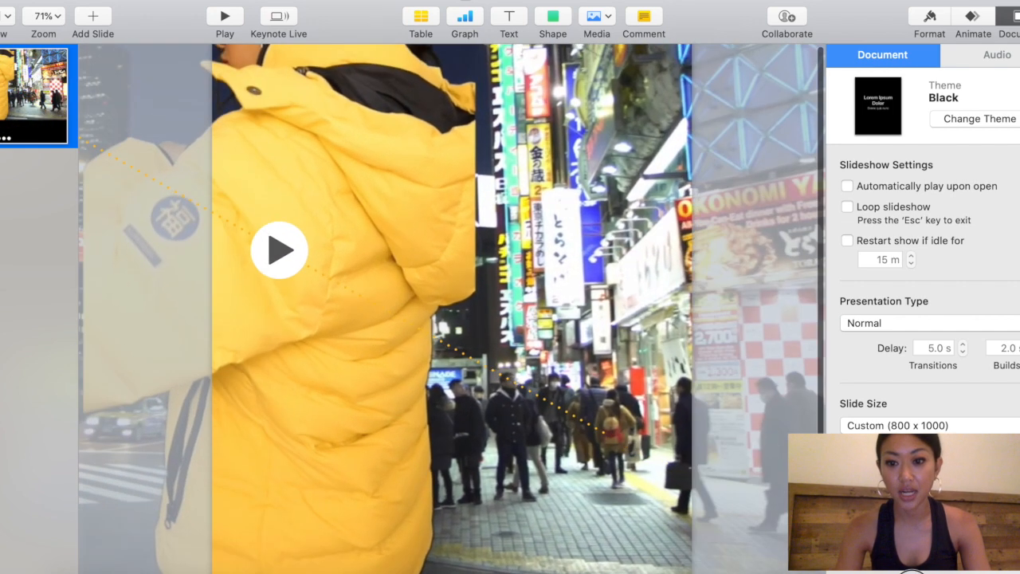
pyautogui.moveTo(279, 250); pyautogui.dragTo(554, 335)
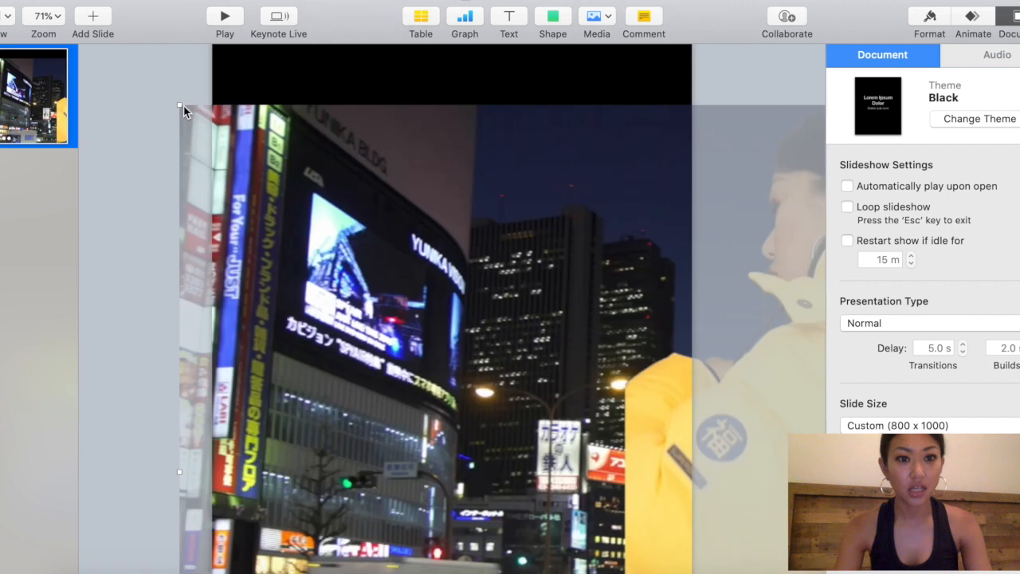
pyautogui.moveTo(179, 103); pyautogui.dragTo(19, 45)
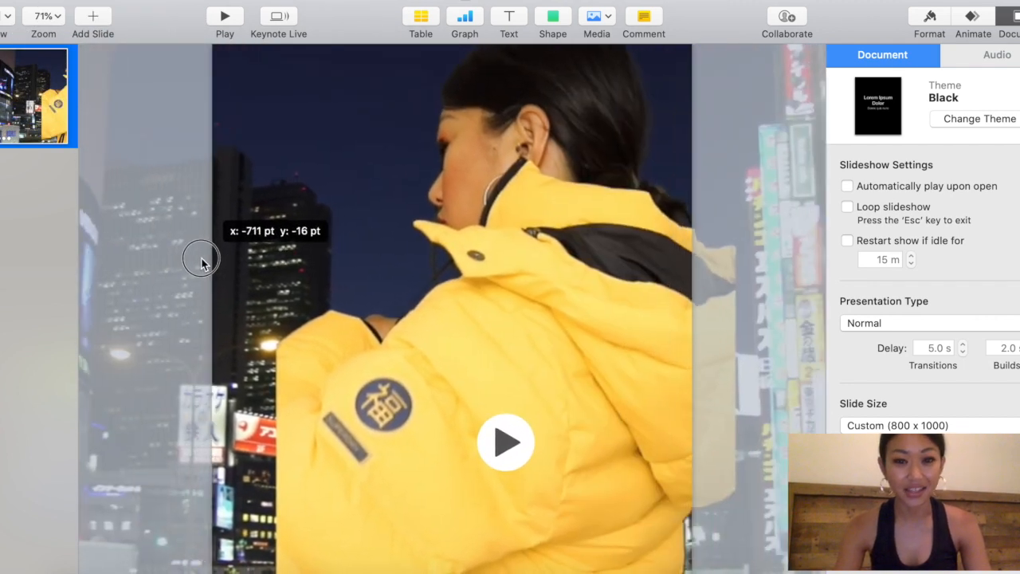
pyautogui.moveTo(201, 263); pyautogui.dragTo(176, 265)
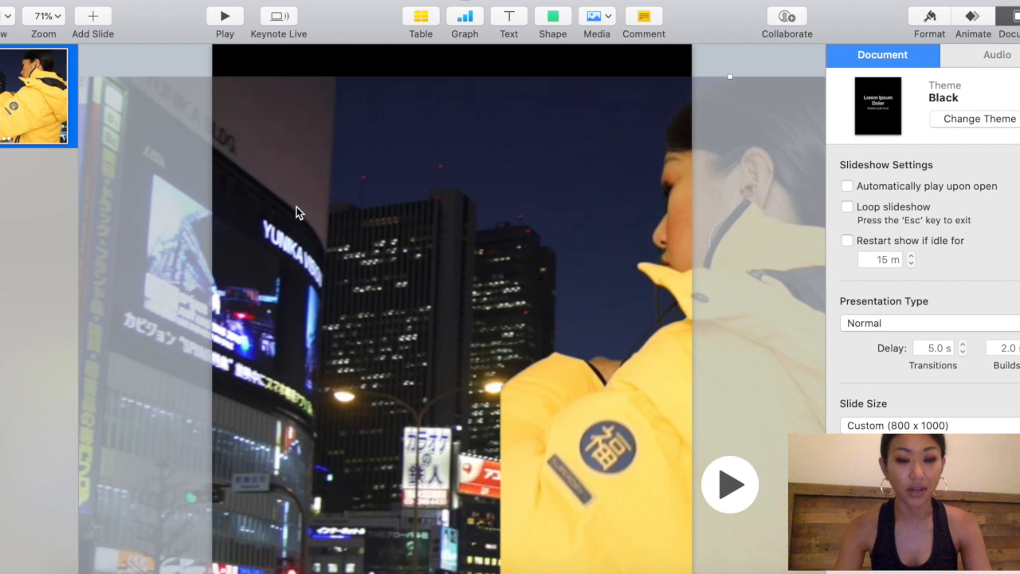
pyautogui.moveTo(300, 212); pyautogui.dragTo(169, 98)
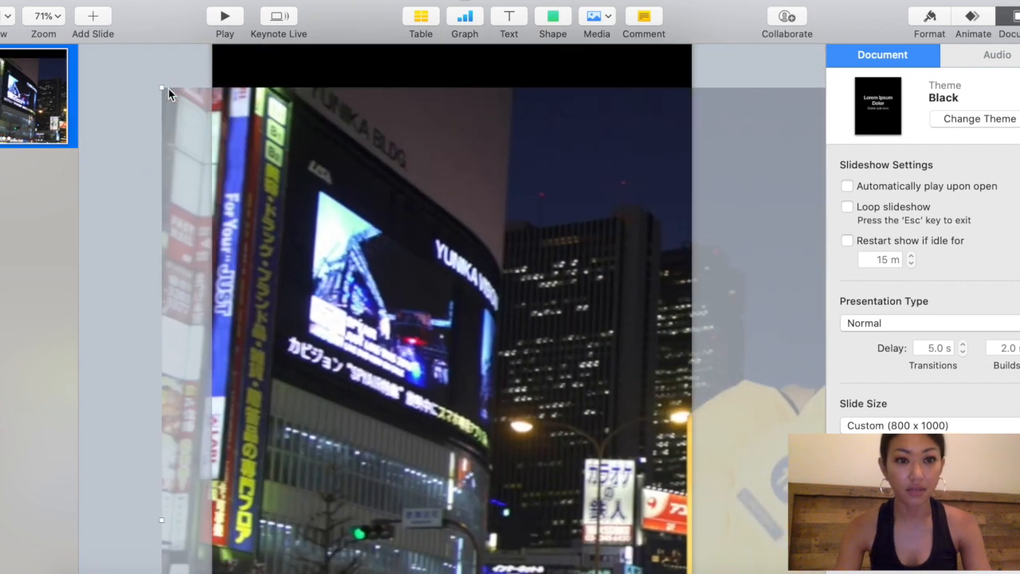
pyautogui.moveTo(167, 94); pyautogui.dragTo(263, 242)
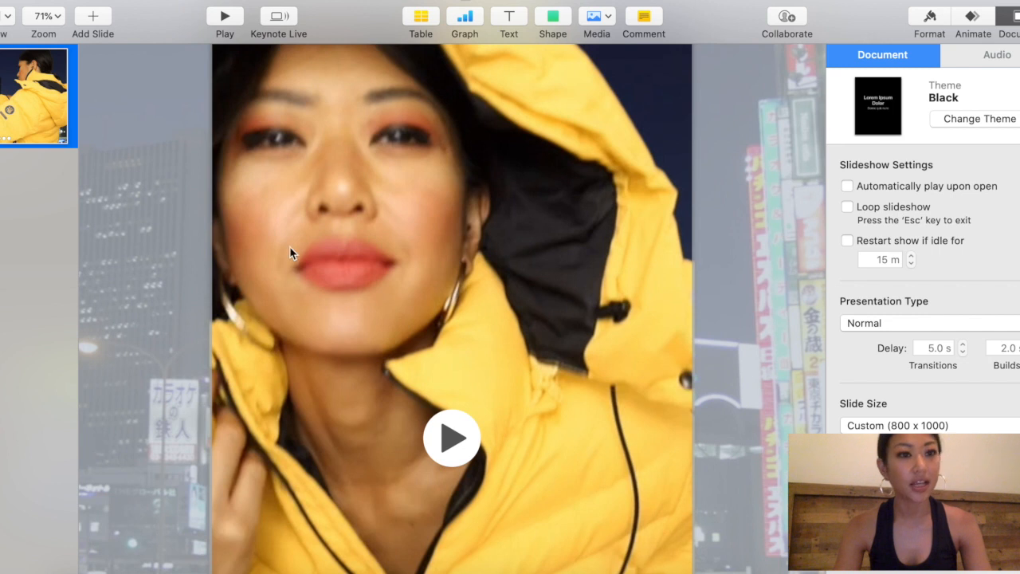
pyautogui.moveTo(311, 285)
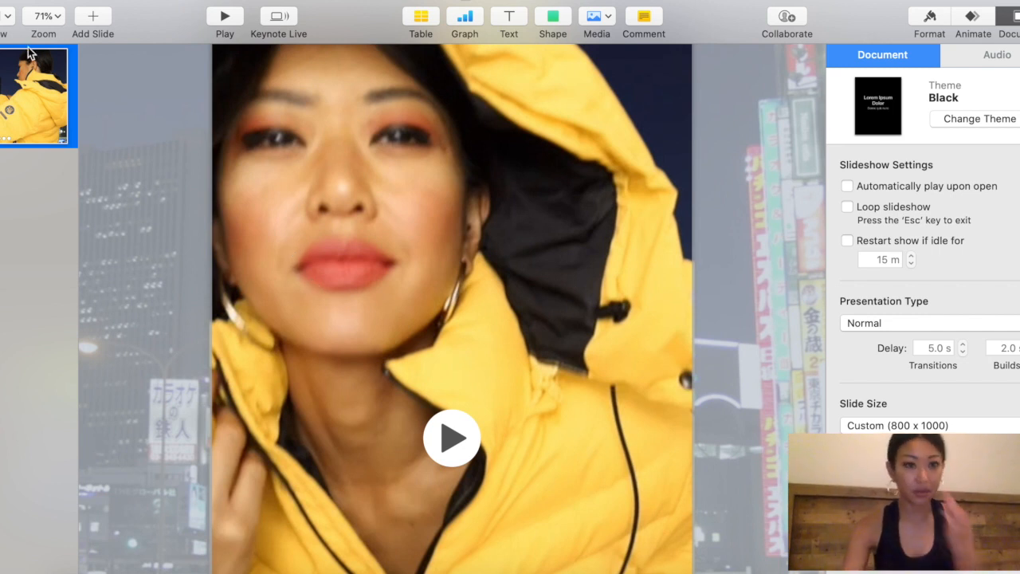
pyautogui.moveTo(157, 104)
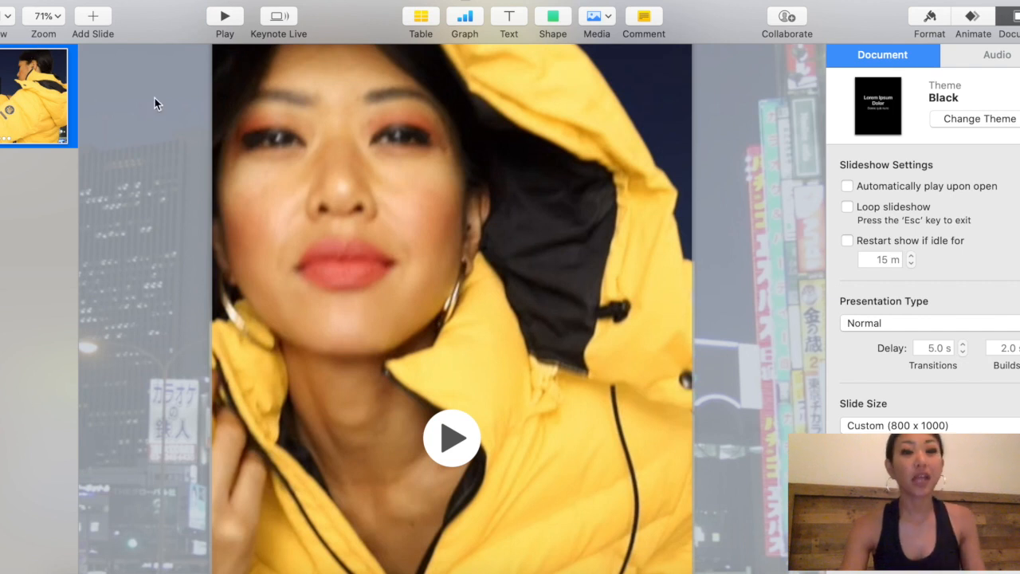
pyautogui.moveTo(184, 133)
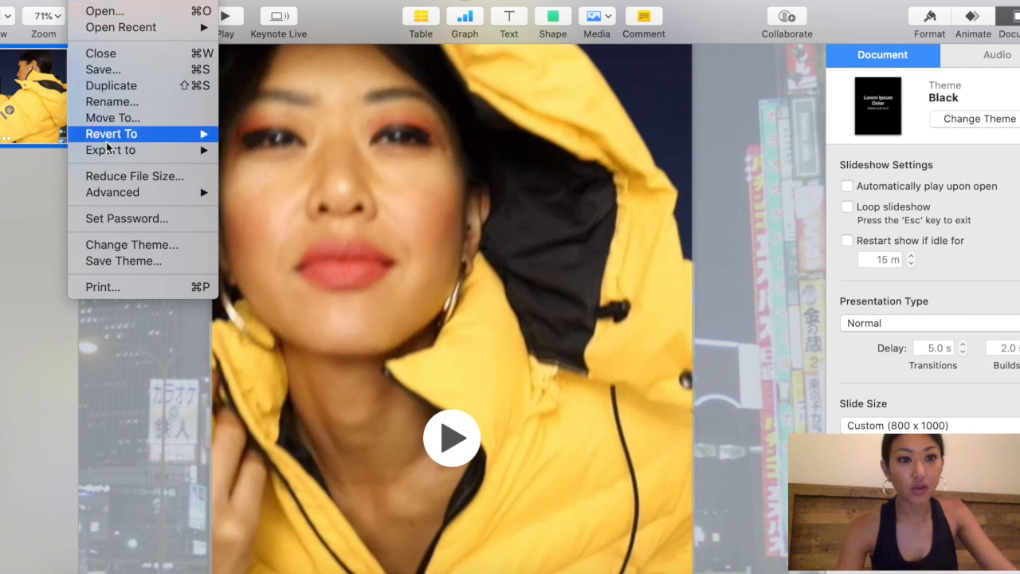
pyautogui.moveTo(110, 149)
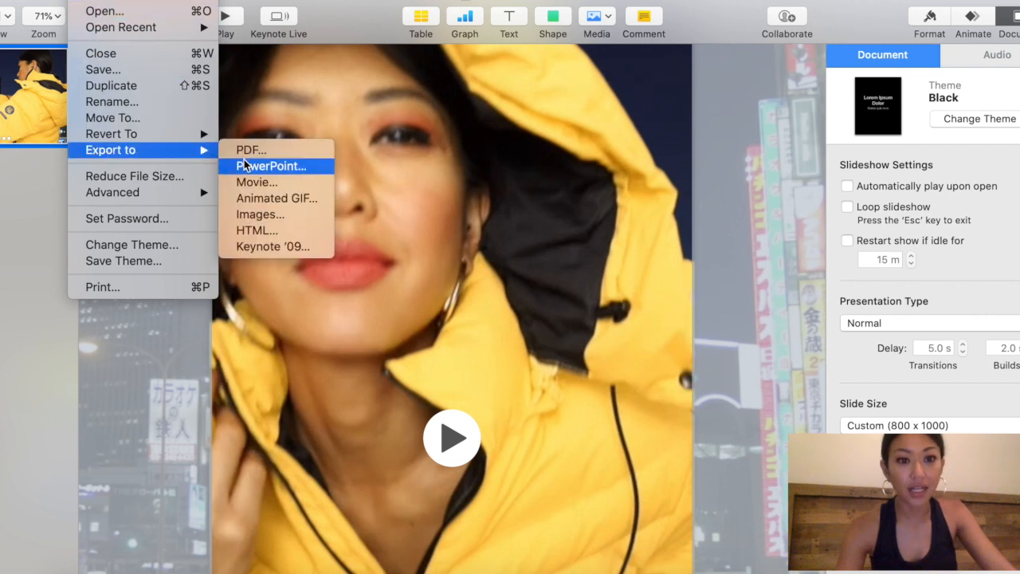
pyautogui.moveTo(255, 181)
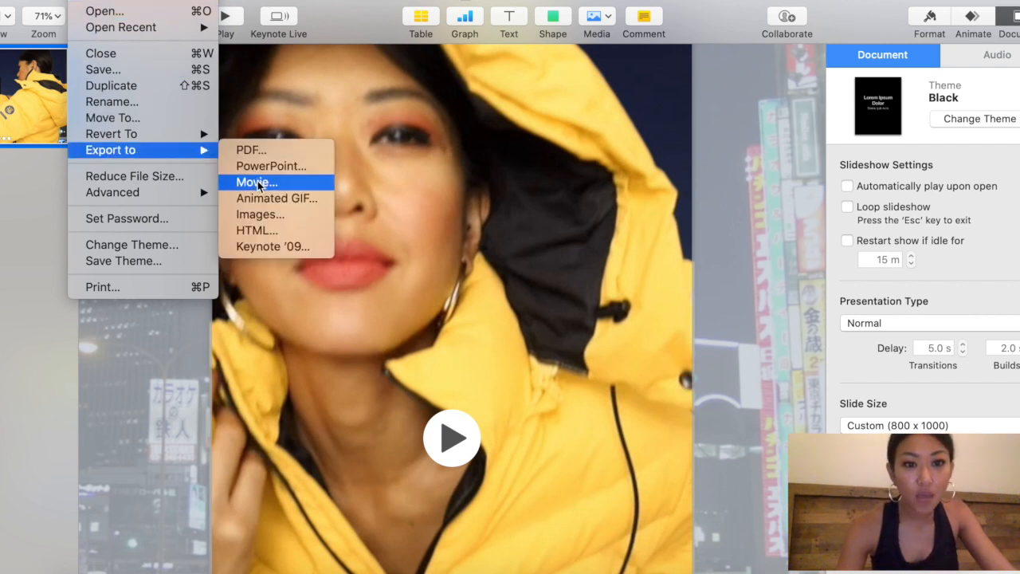
# Export the presentation as a self-playing 720p movie named YT SAMPLE into the FLOW folder.
pyautogui.click(255, 182)
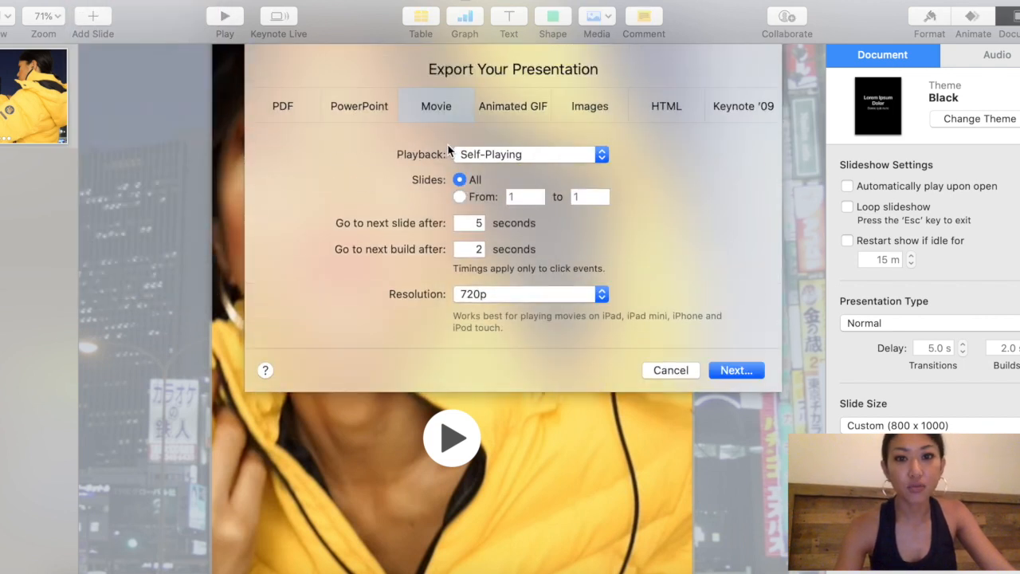
pyautogui.moveTo(475, 159)
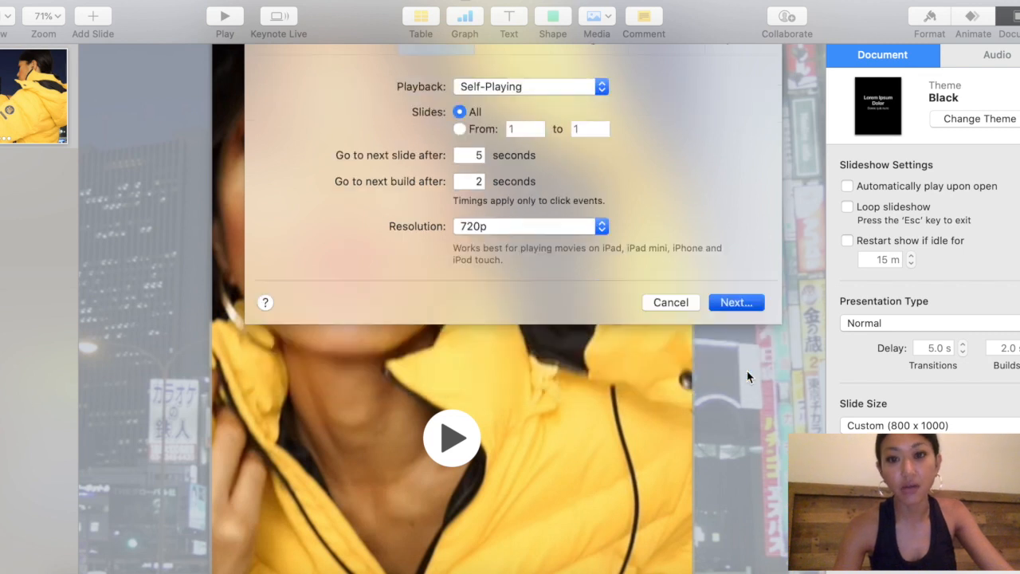
pyautogui.click(735, 303)
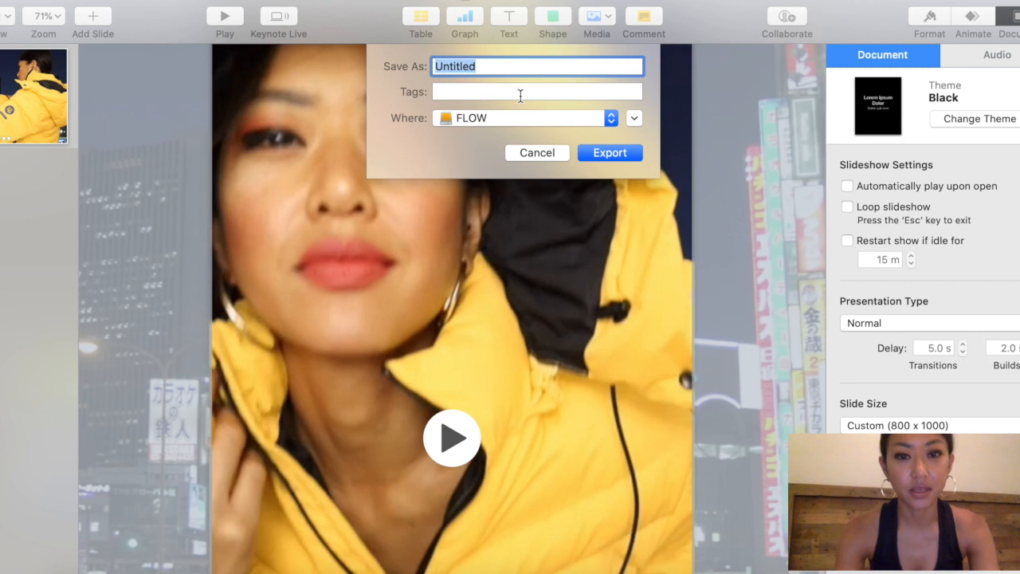
pyautogui.write('YT SAMPLE')
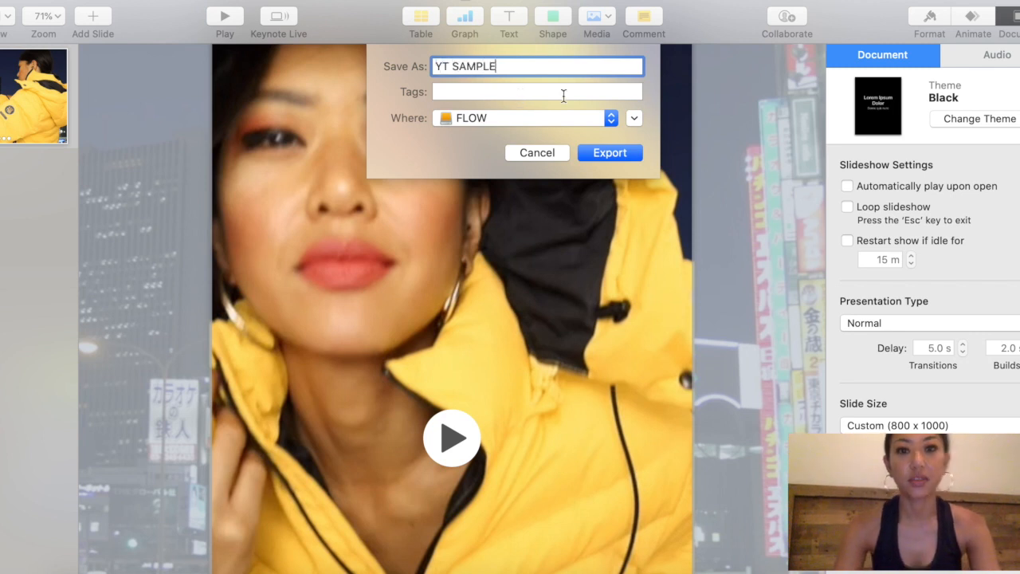
pyautogui.click(609, 153)
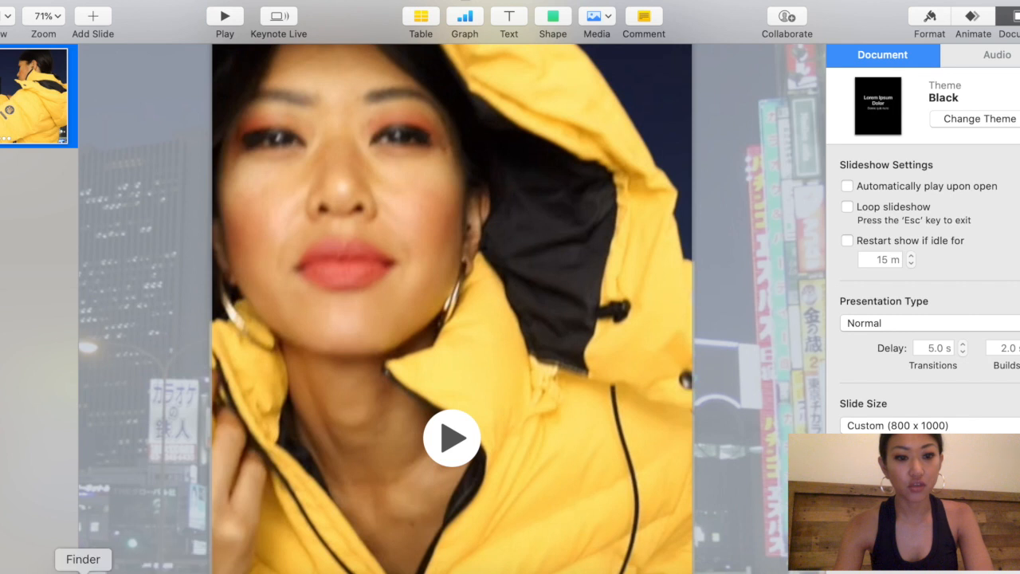
# Locate YT SAMPLE in the FLOW folder and play it in QuickTime Player, then pause.
pyautogui.click(83, 558)
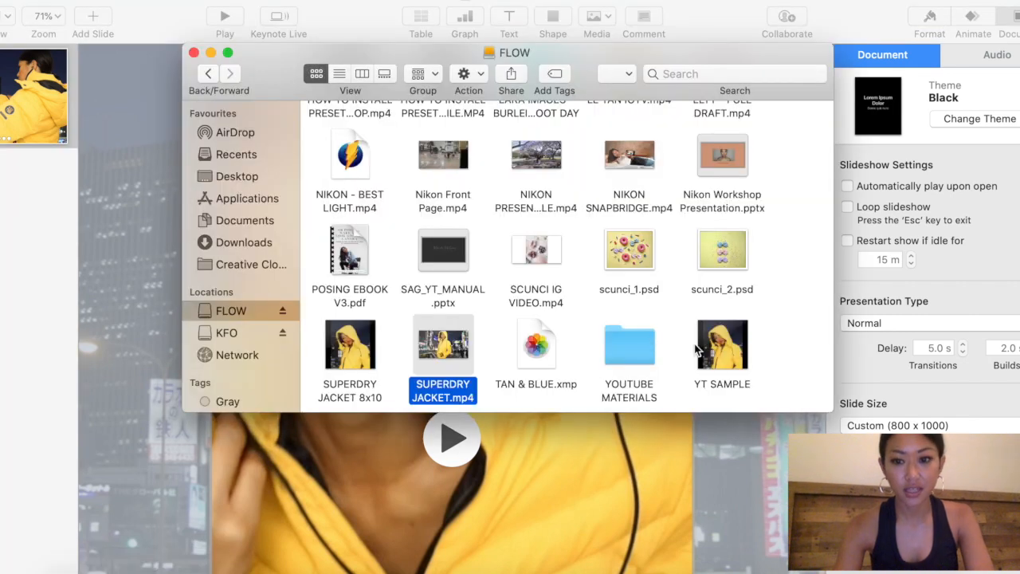
pyautogui.click(721, 344)
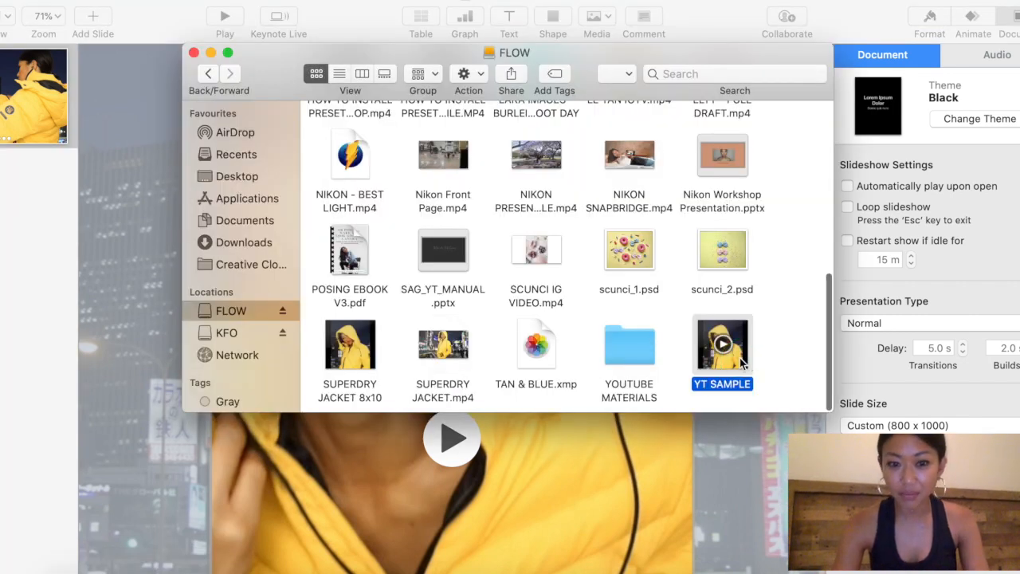
pyautogui.rightClick(722, 345)
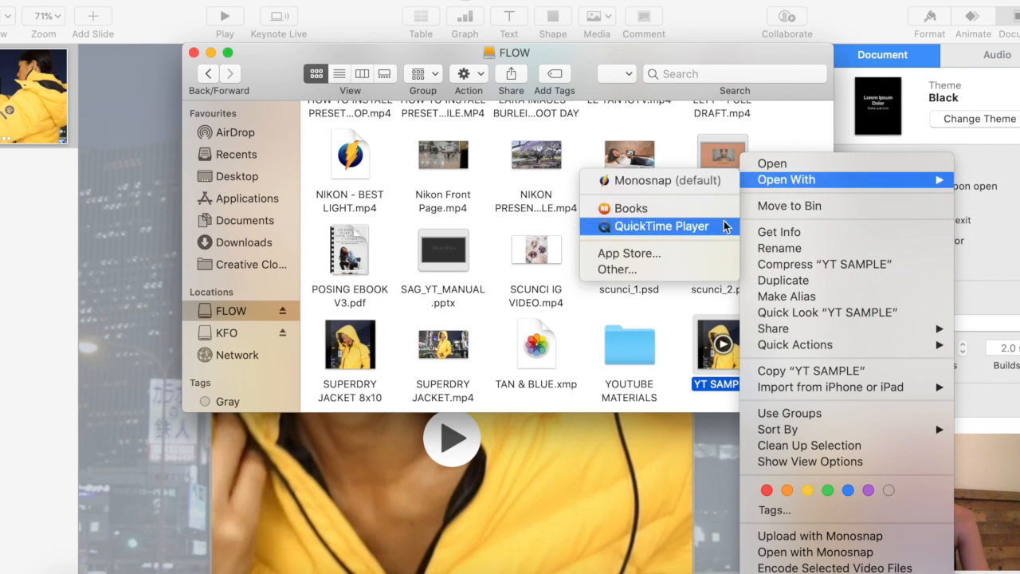
pyautogui.click(663, 227)
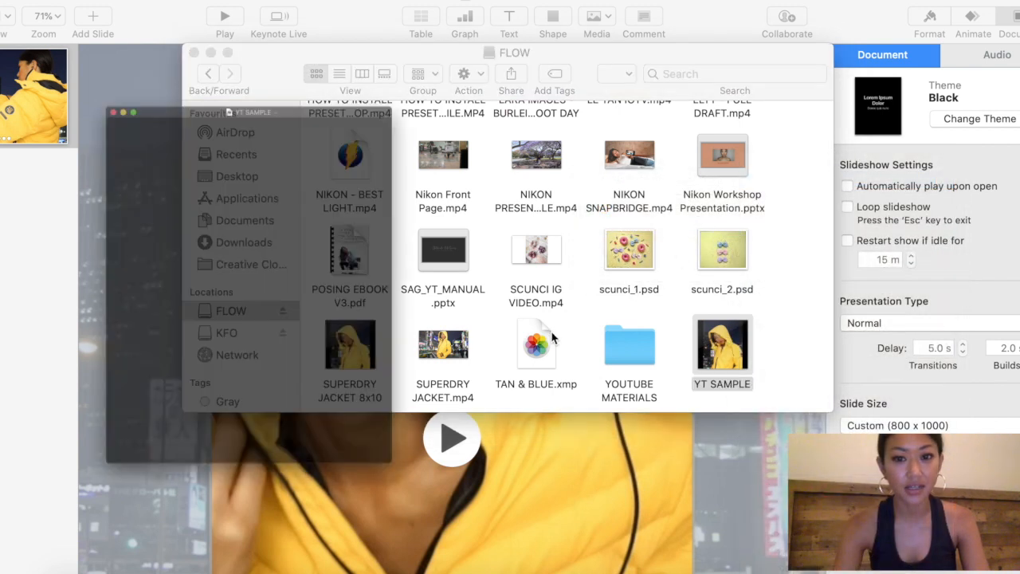
pyautogui.click(453, 437)
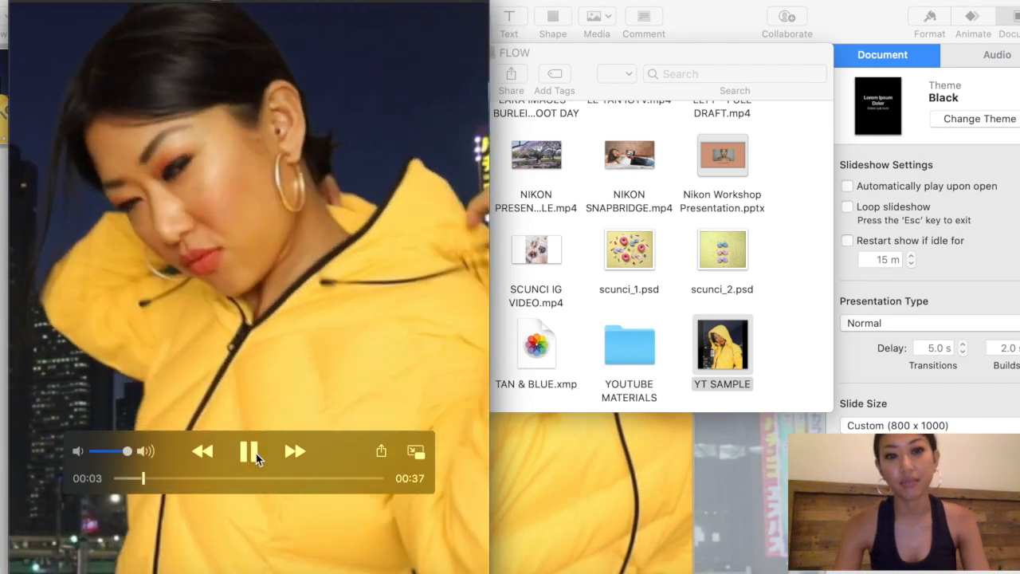
pyautogui.click(248, 451)
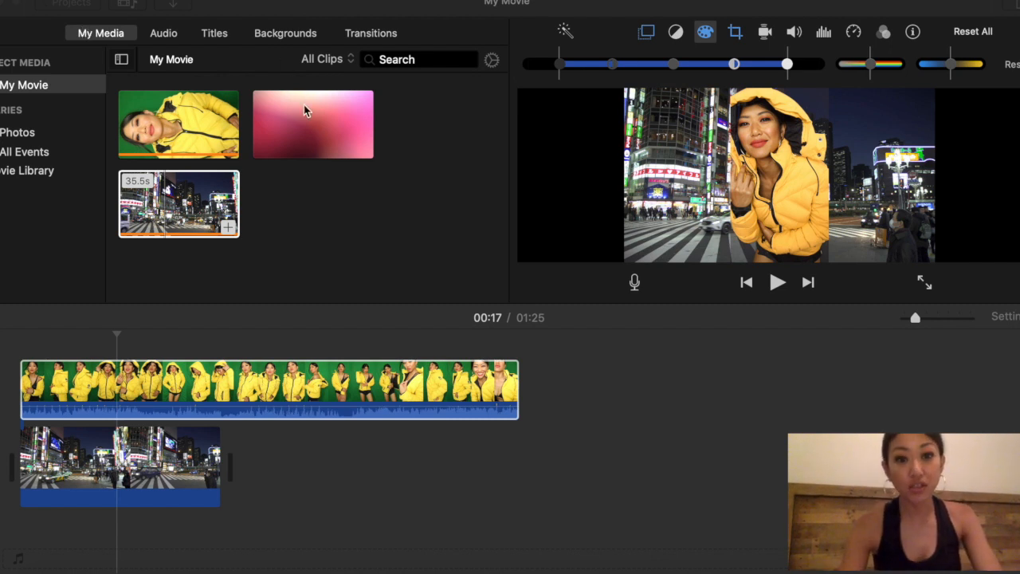
# Drag the pink gradient background from My Media beneath the green-screen clip and preview it.
pyautogui.click(313, 124)
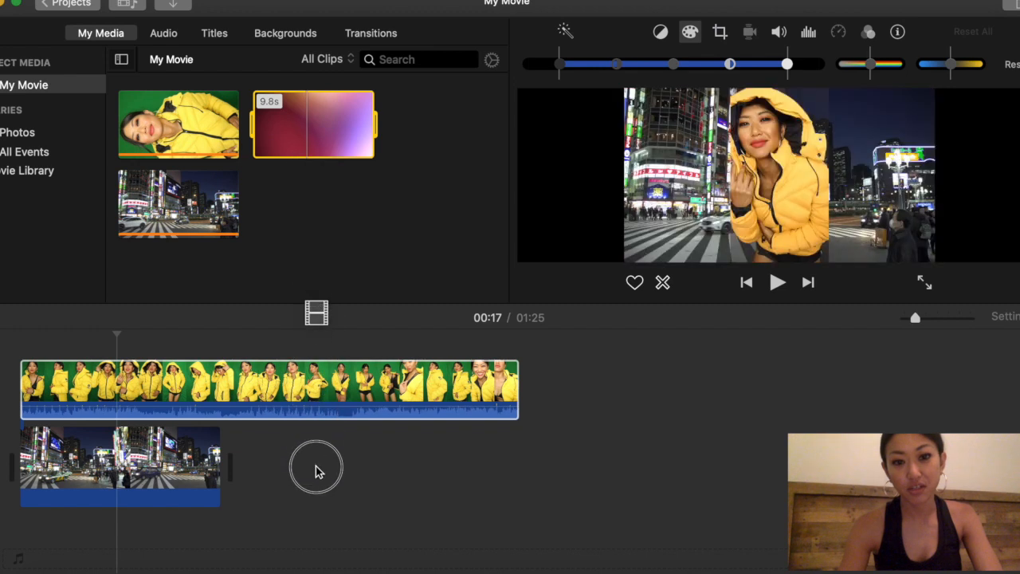
pyautogui.moveTo(312, 124); pyautogui.dragTo(268, 465)
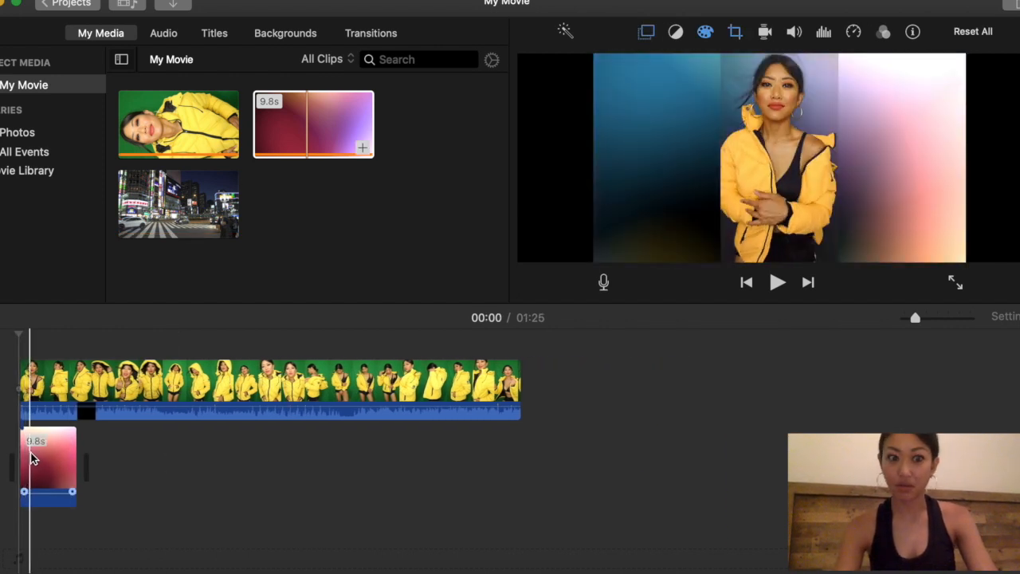
pyautogui.click(778, 280)
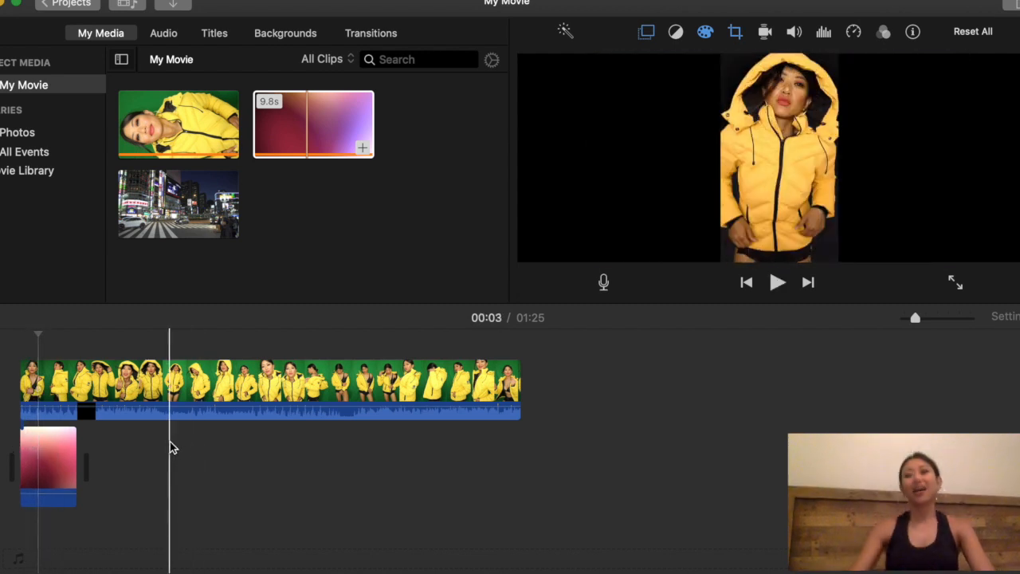
pyautogui.click(127, 387)
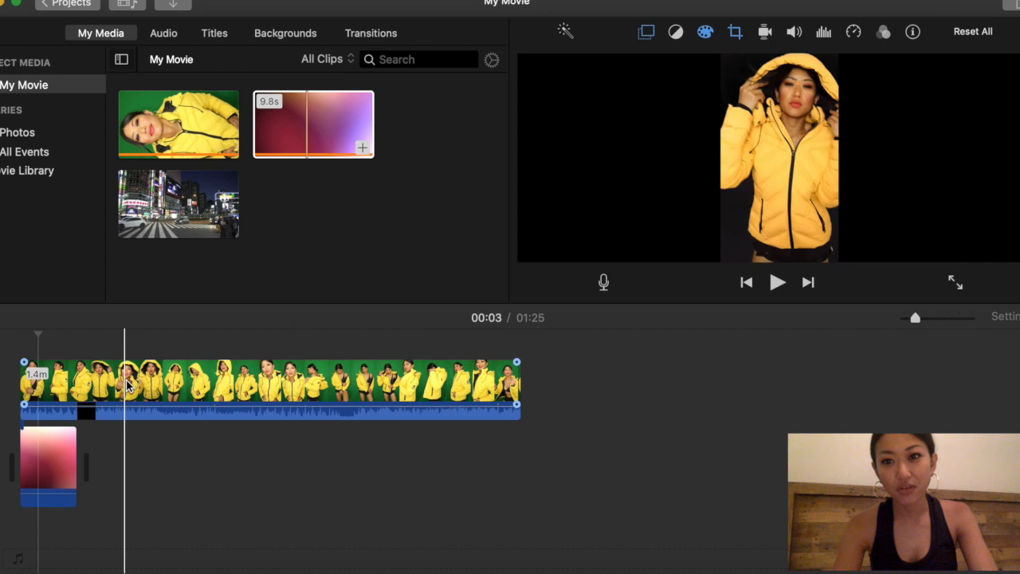